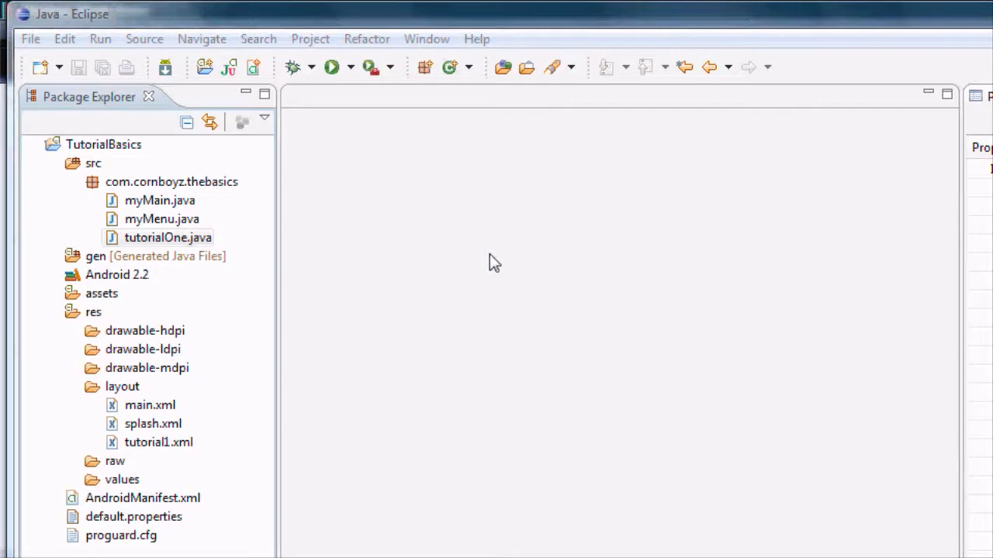
mouse_move(330, 266)
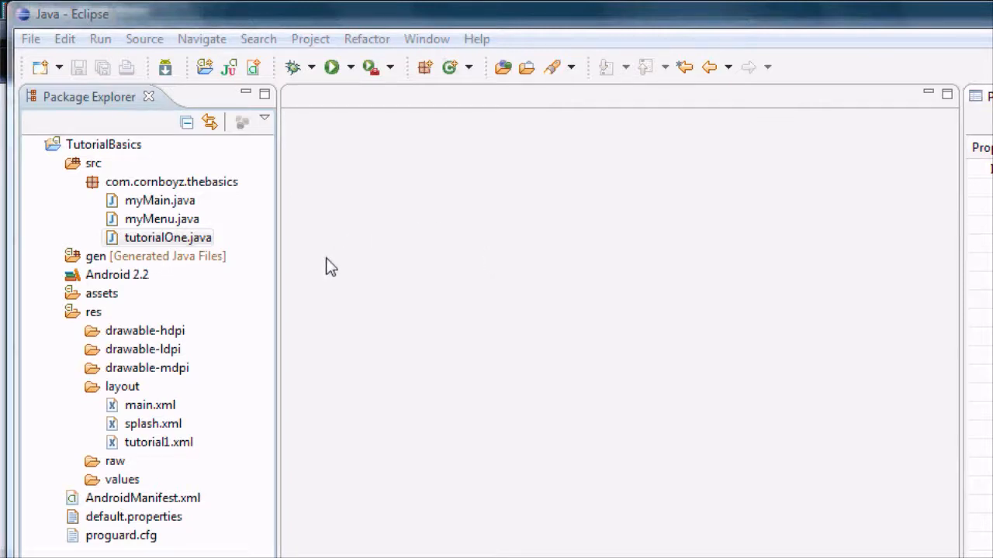
mouse_move(345, 262)
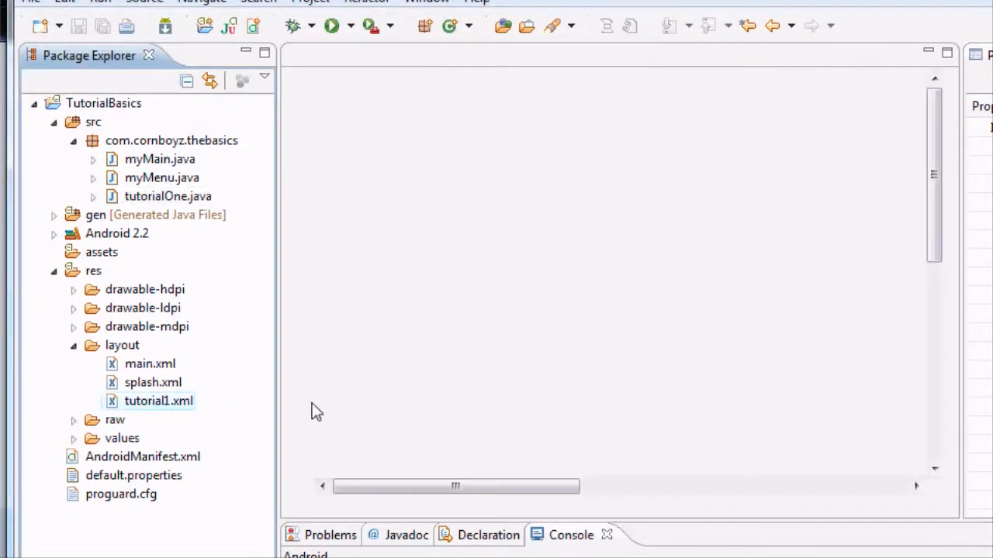
Open tutorial1.xml and add android:id="@+id/rg..." to the RadioGroup holding rbLeft, rbCenter, rbRight.
double_click(159, 401)
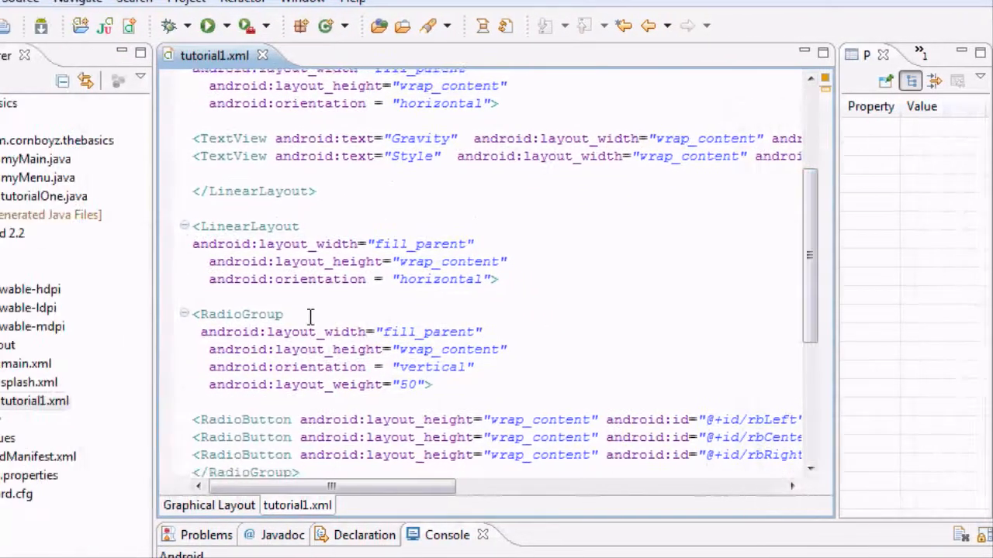
text(android:)
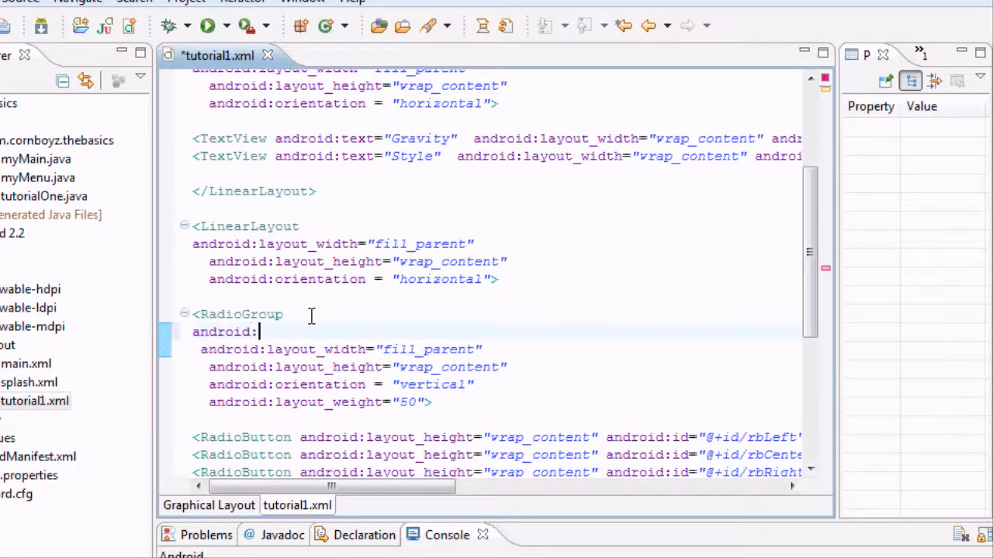
text(id)
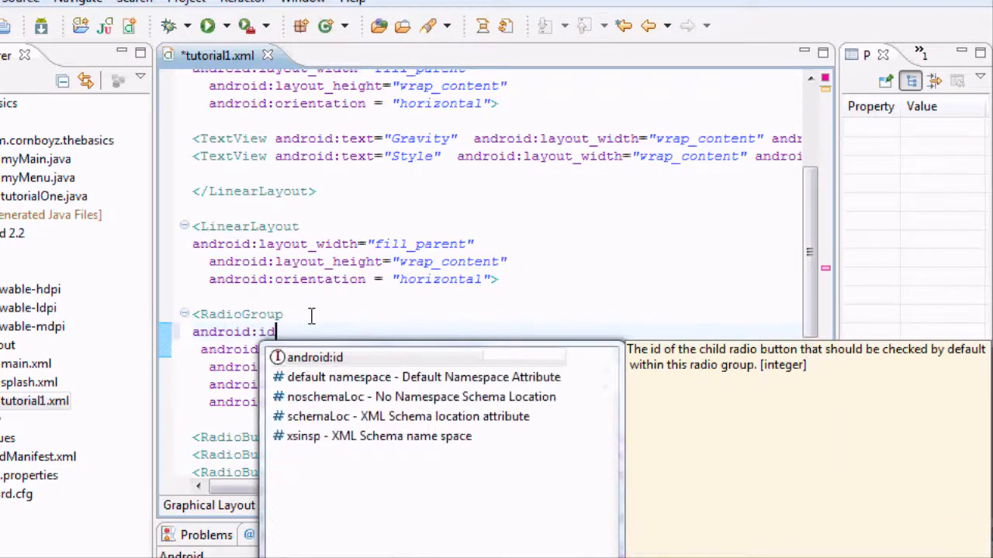
text(=)
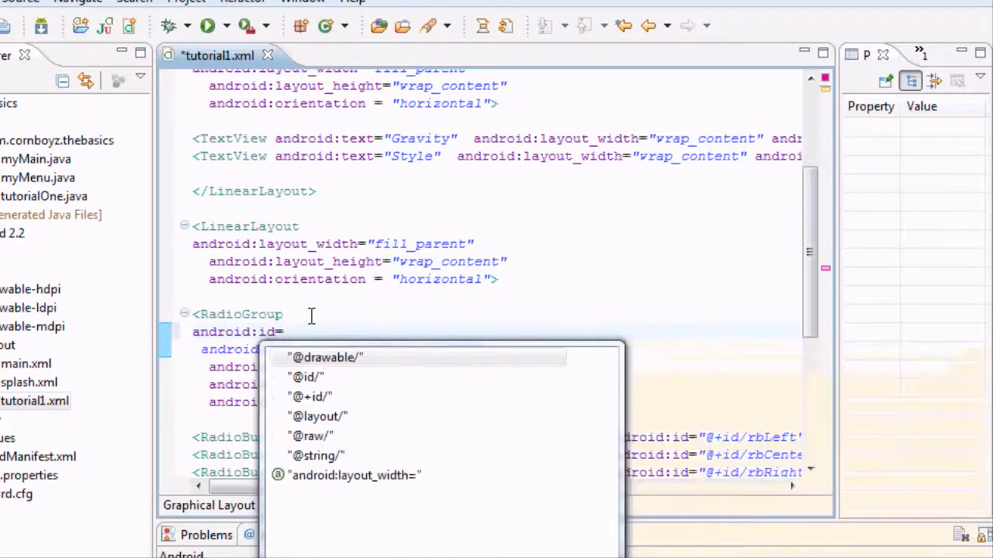
text(")
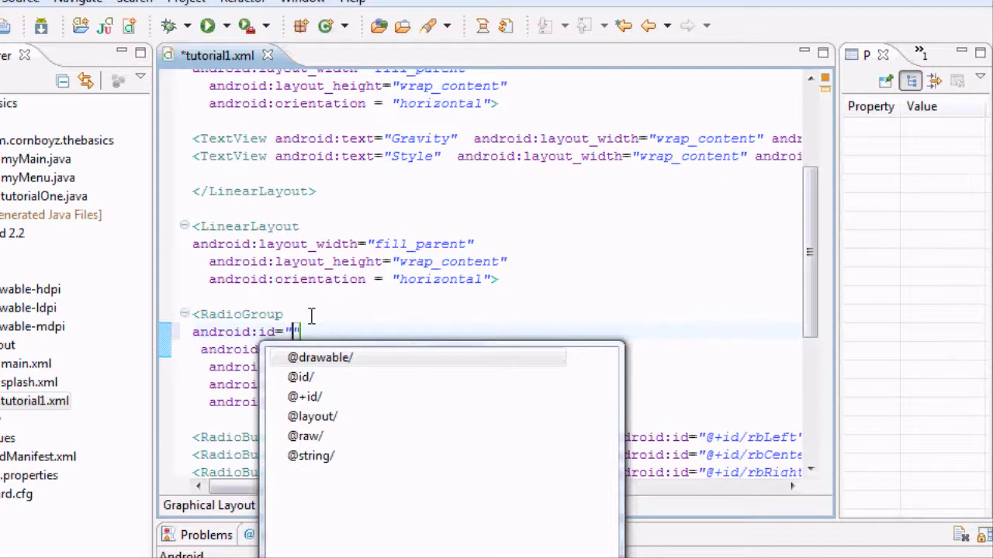
mouse_move(322, 392)
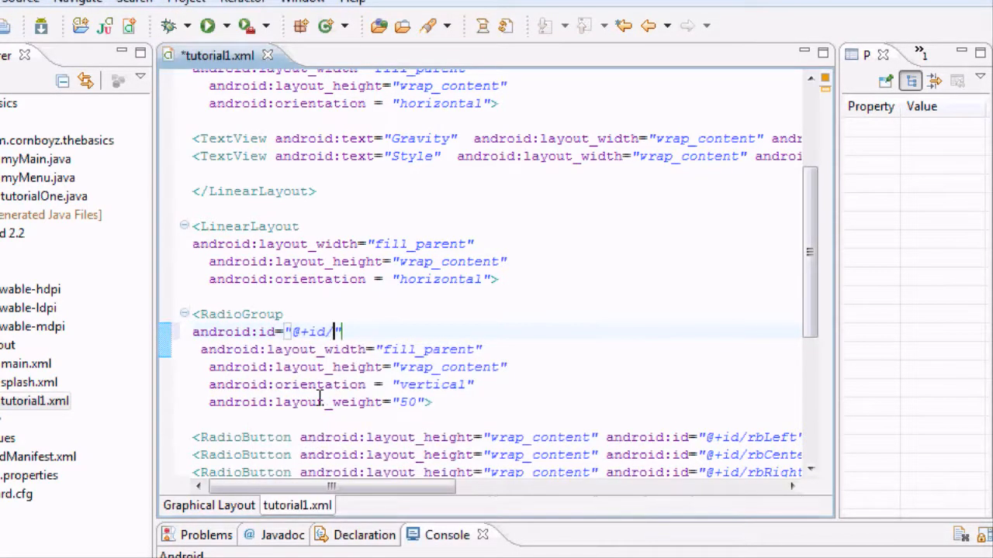
text(rg)
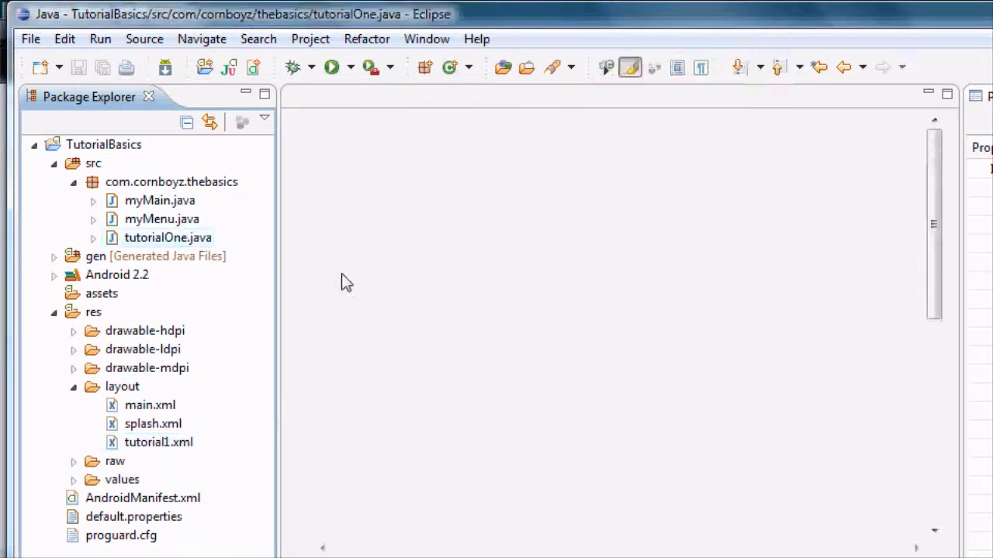
Open tutorialOne.java and declare 'RadioGroup Gunit;' below the TextView and EditText fields.
double_click(168, 237)
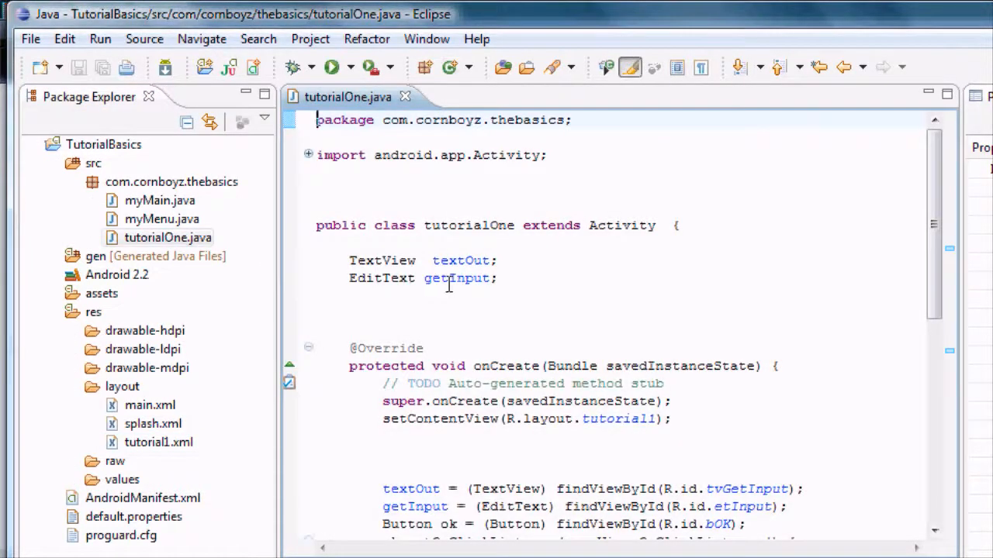
mouse_move(465, 284)
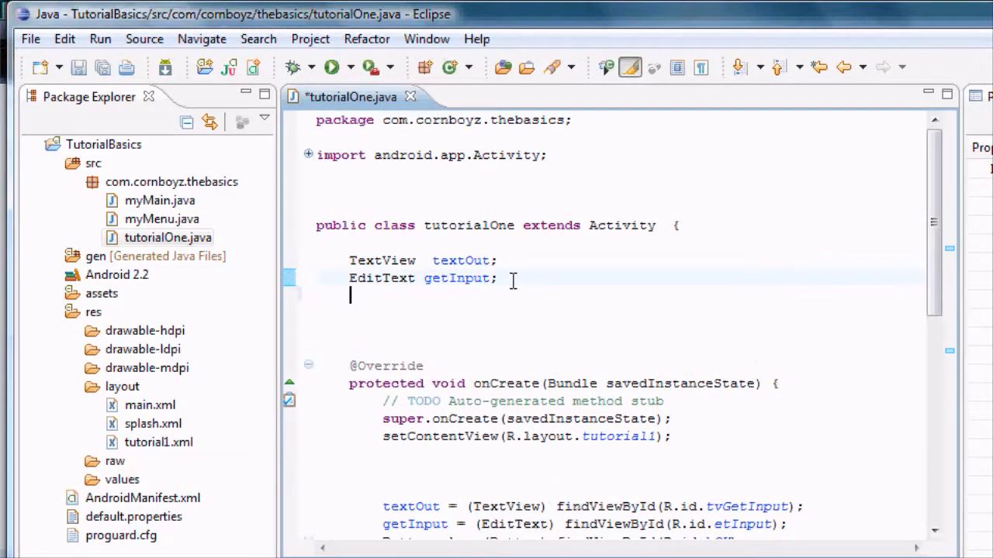
text(Radio)
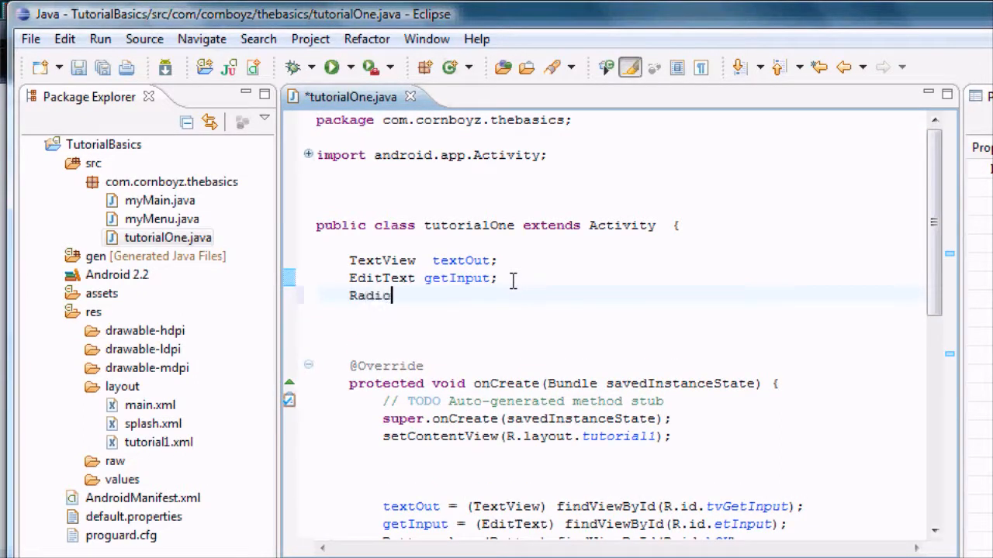
text(Group)
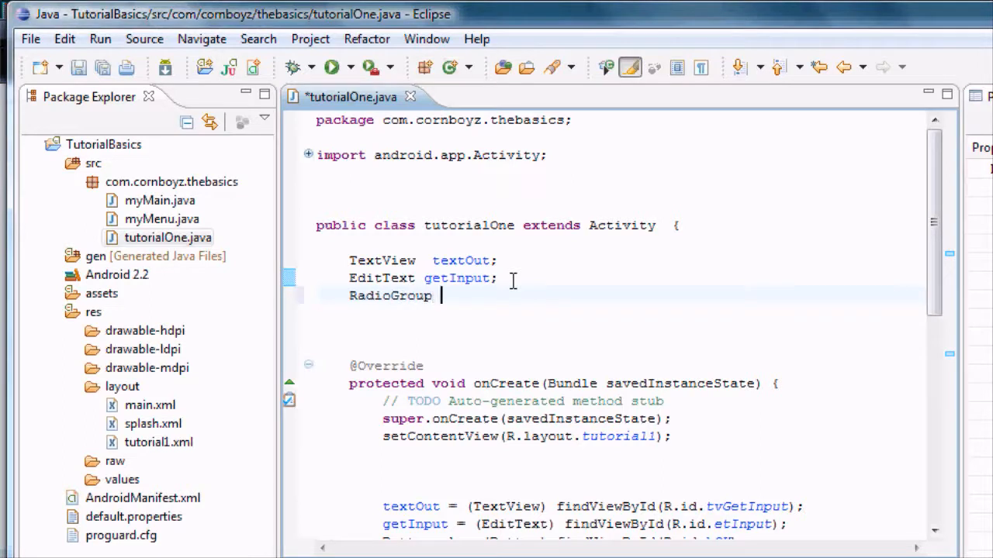
text(G)
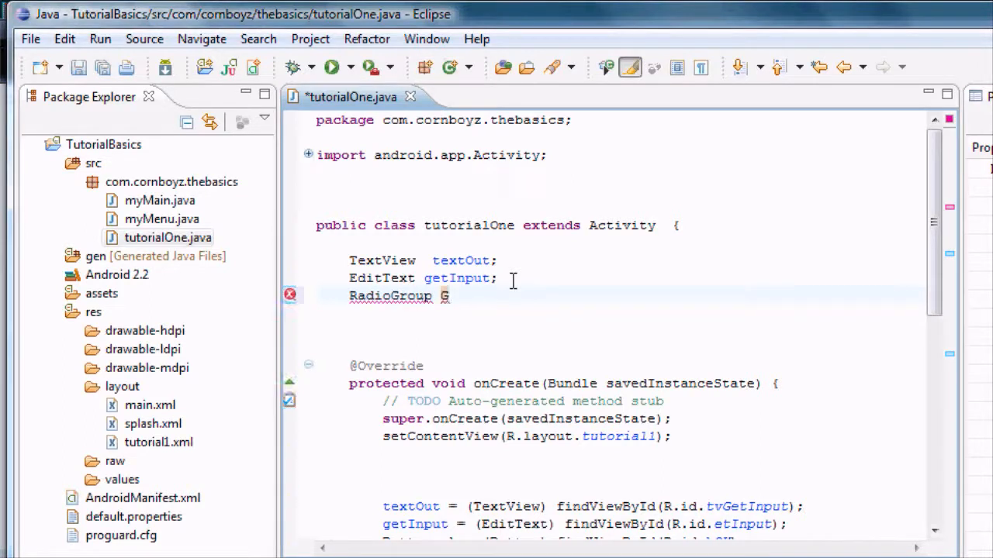
text(unit;)
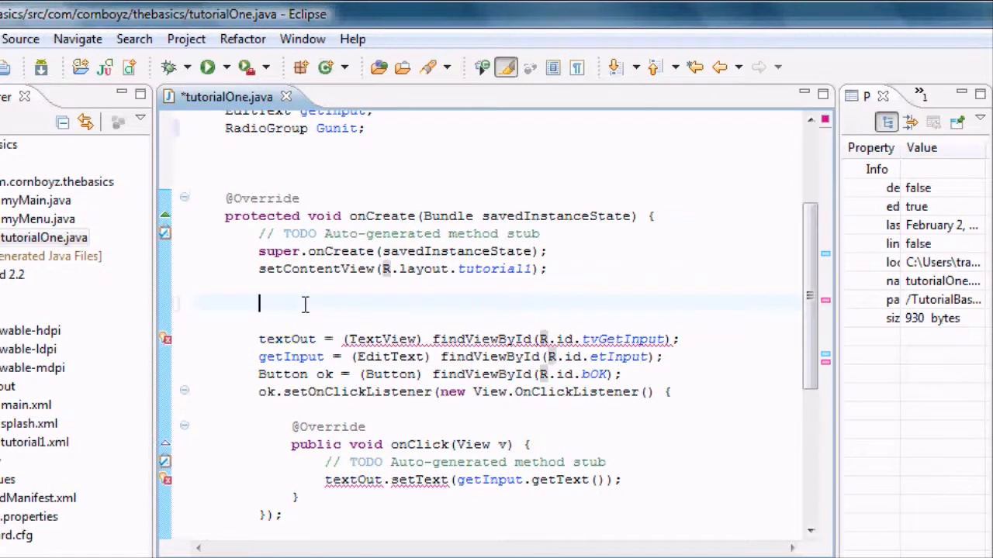
In onCreate, write 'Gunit = (RadioGroup) findViewById(R.id.rgGravity);'.
text(Gunit)
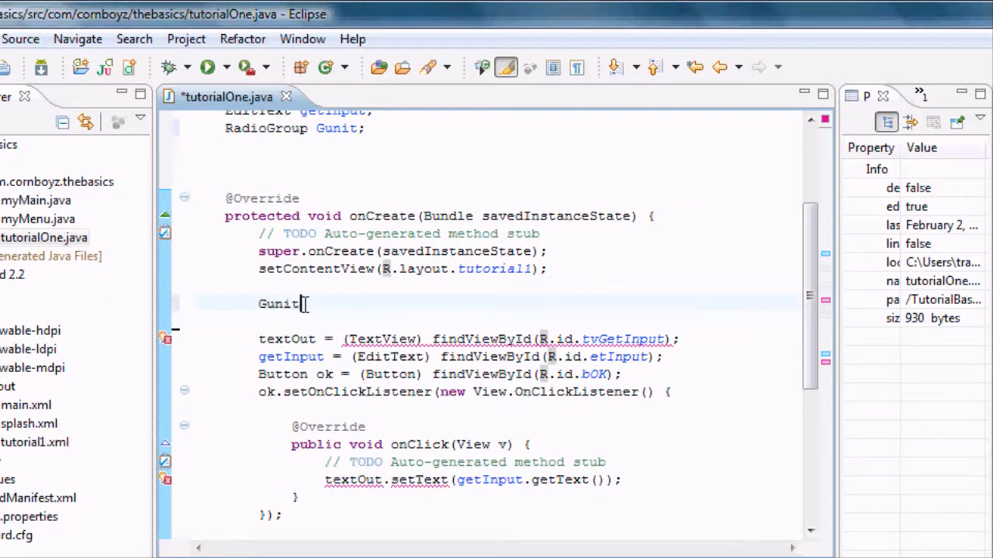
text(=)
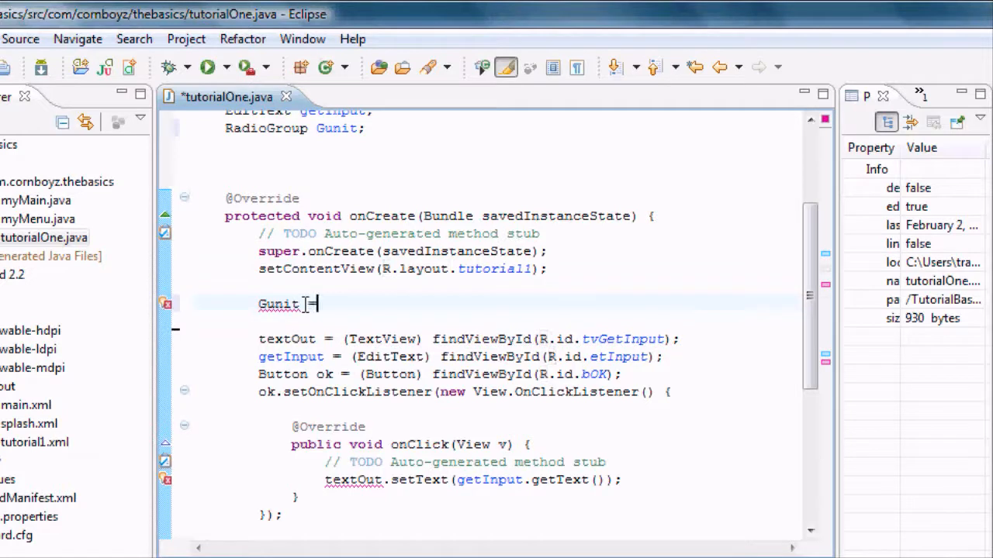
text((Ra)
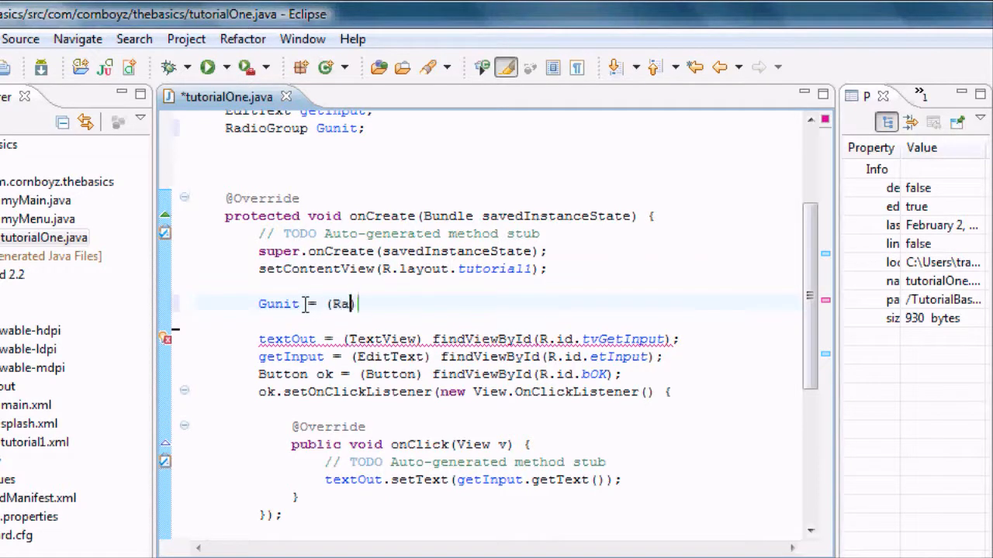
text(dio)
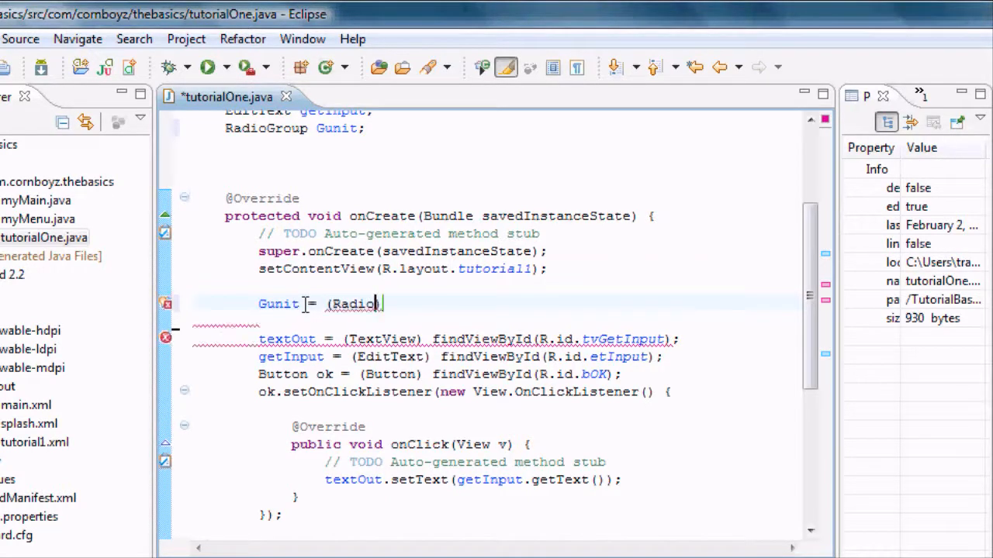
text(Group))
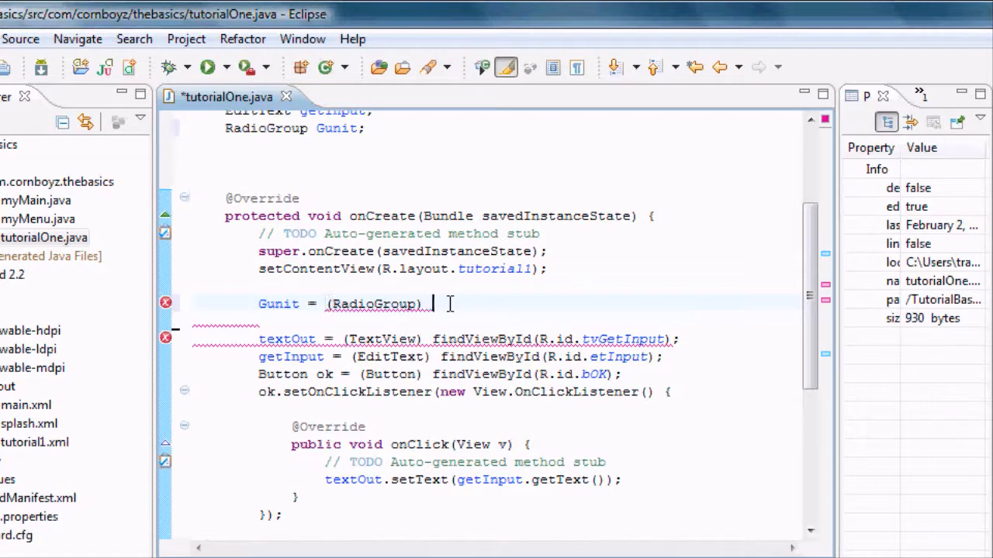
text(findView)
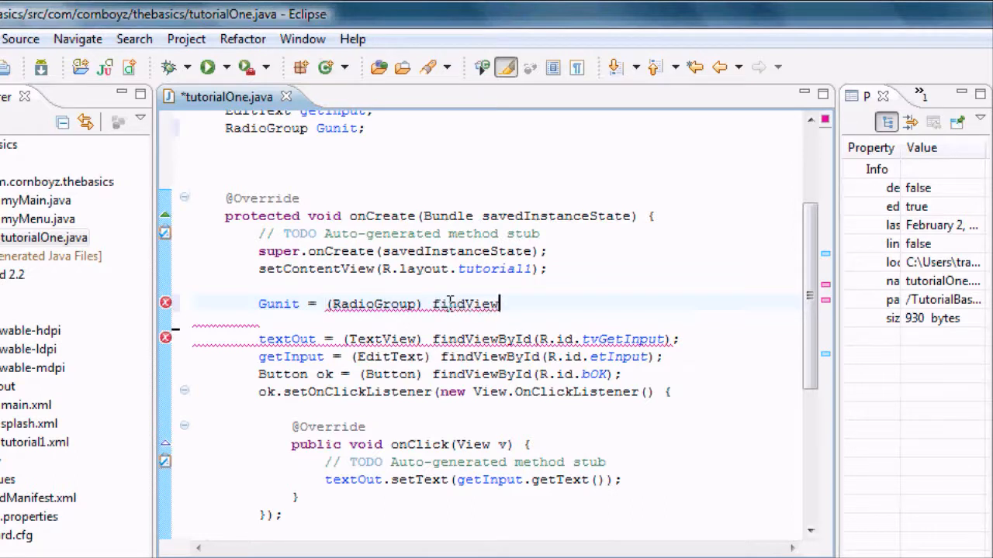
text(ById(R.id)
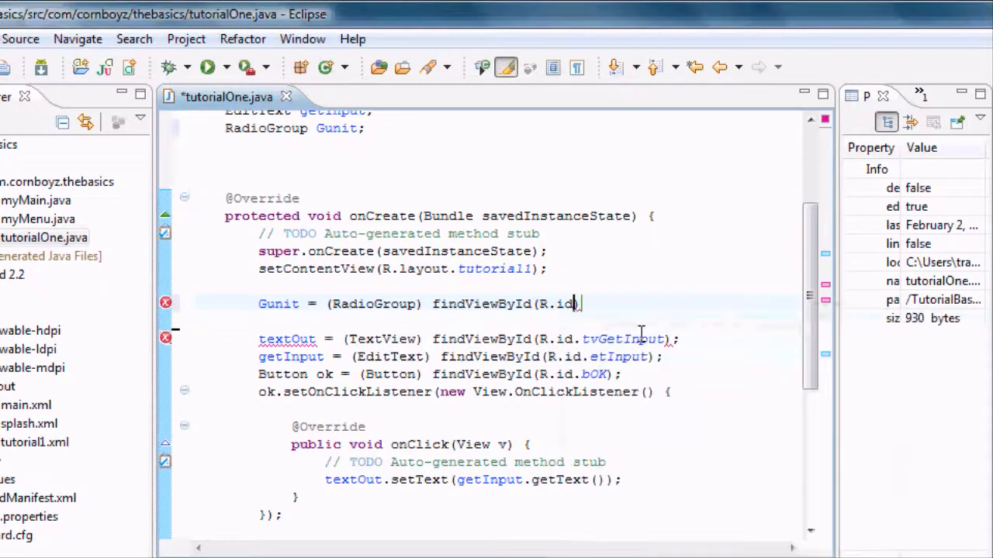
text(.rgGravity);)
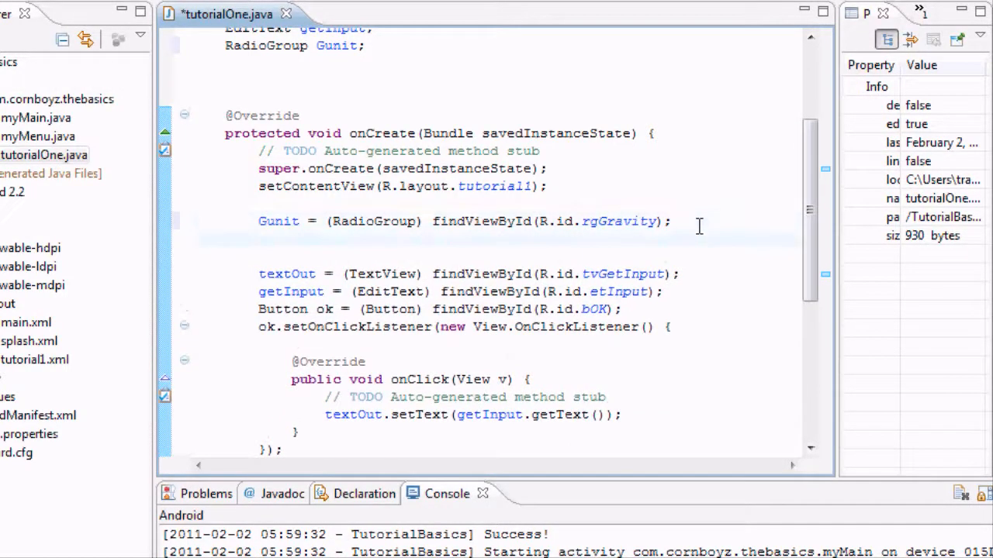
On a new line, type Gunit.setOn to reach setOnCheckedChangeListener in content assist.
text(Gun)
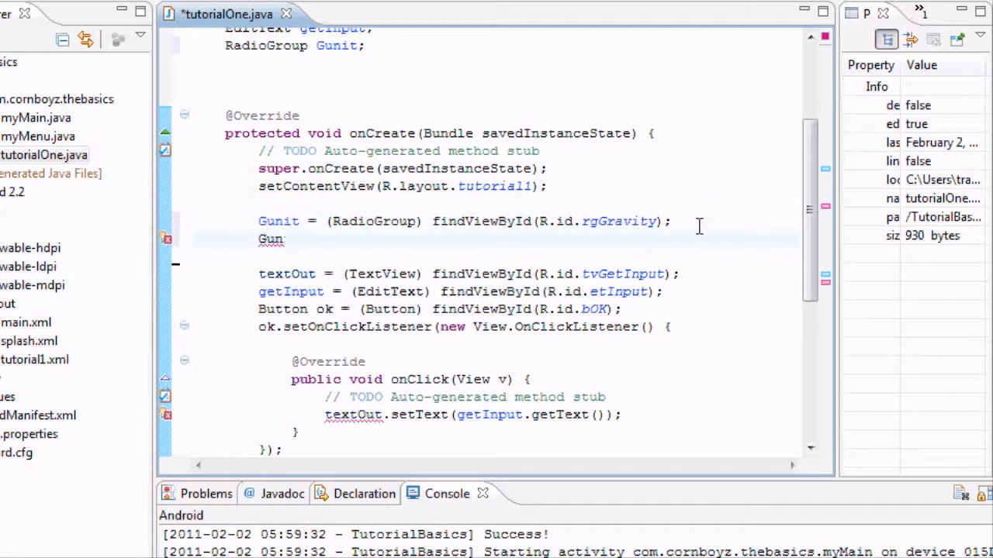
text(.)
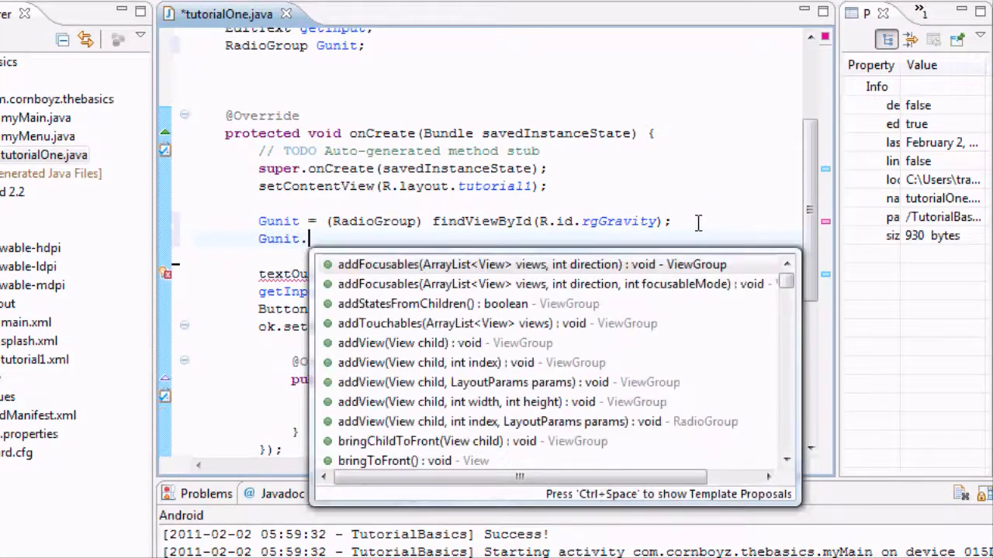
mouse_move(701, 228)
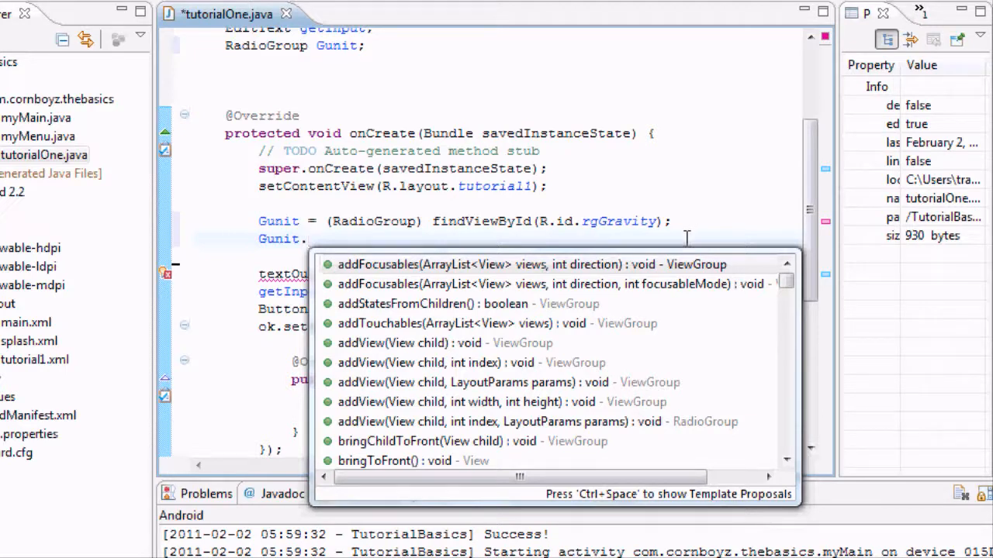
text(s)
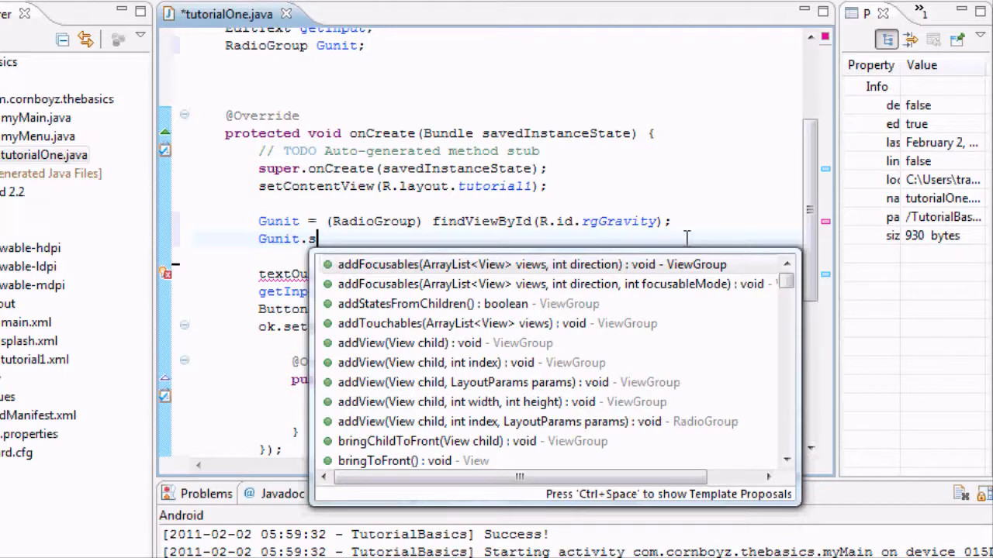
text(et)
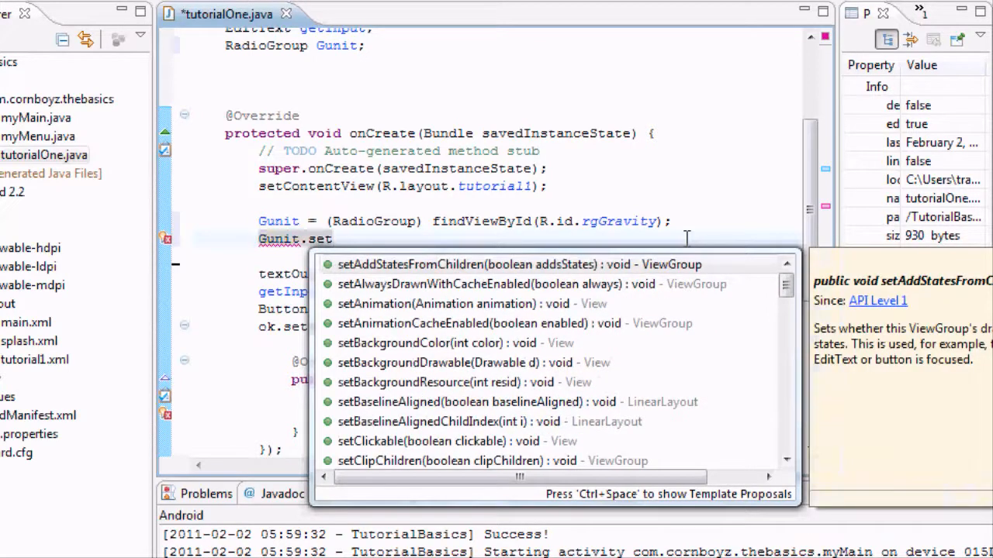
text(On)
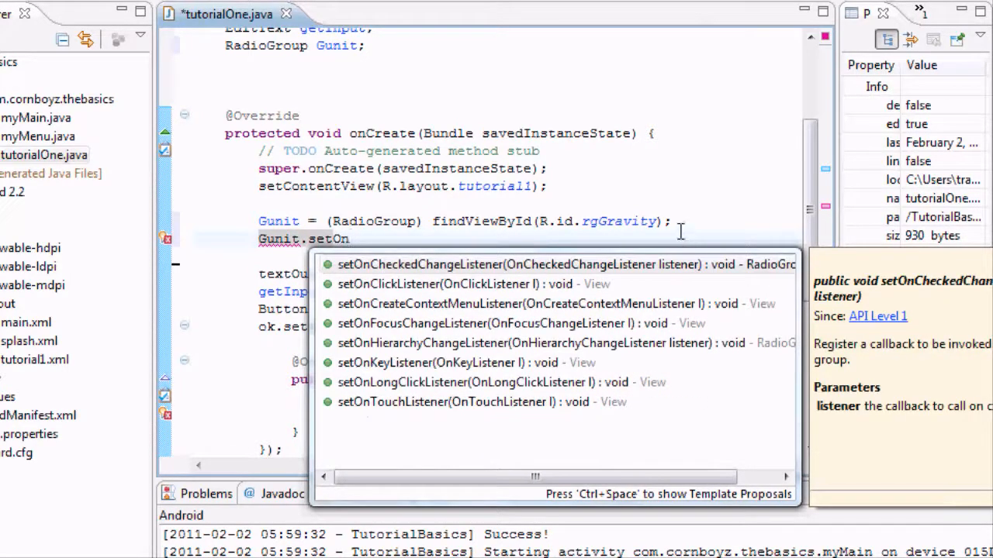
mouse_move(511, 265)
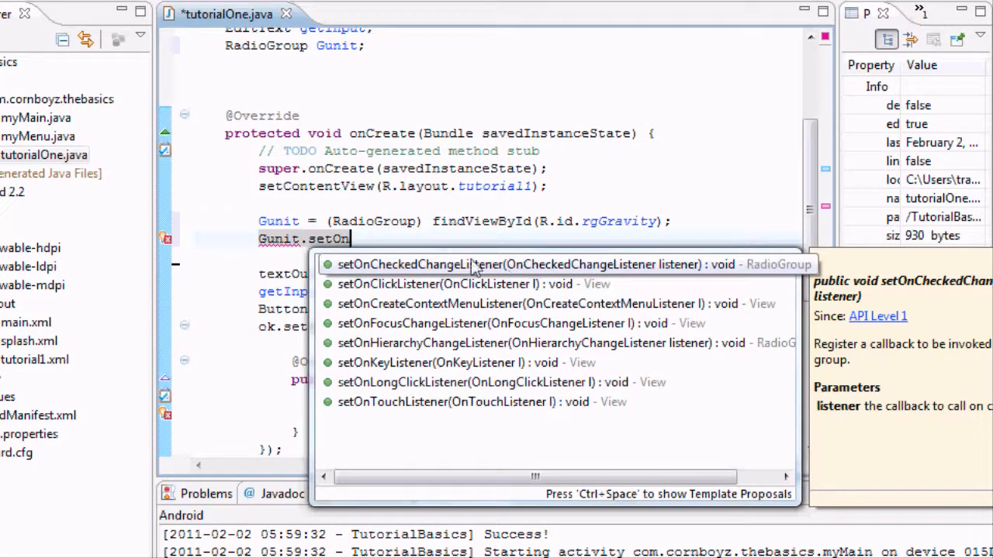
mouse_move(410, 271)
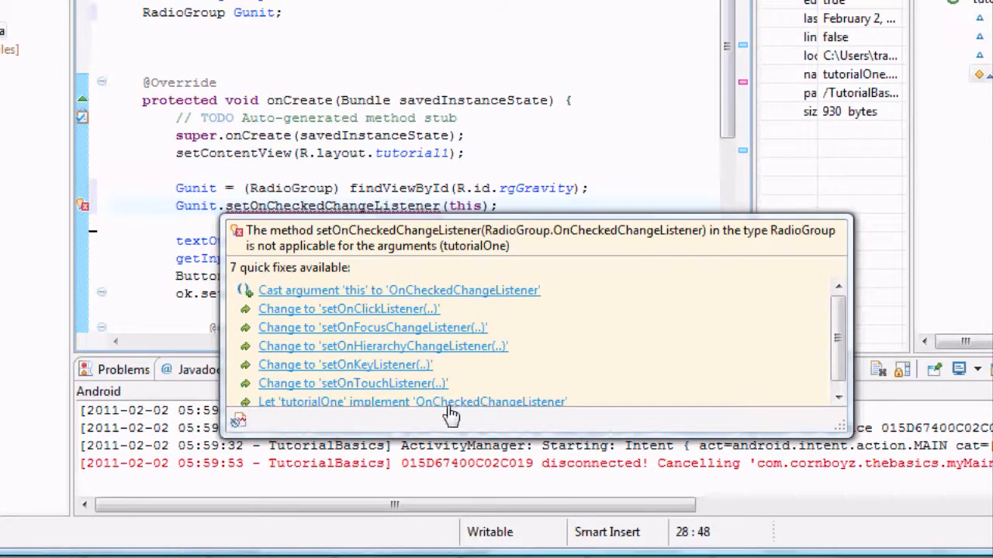
mouse_move(382, 411)
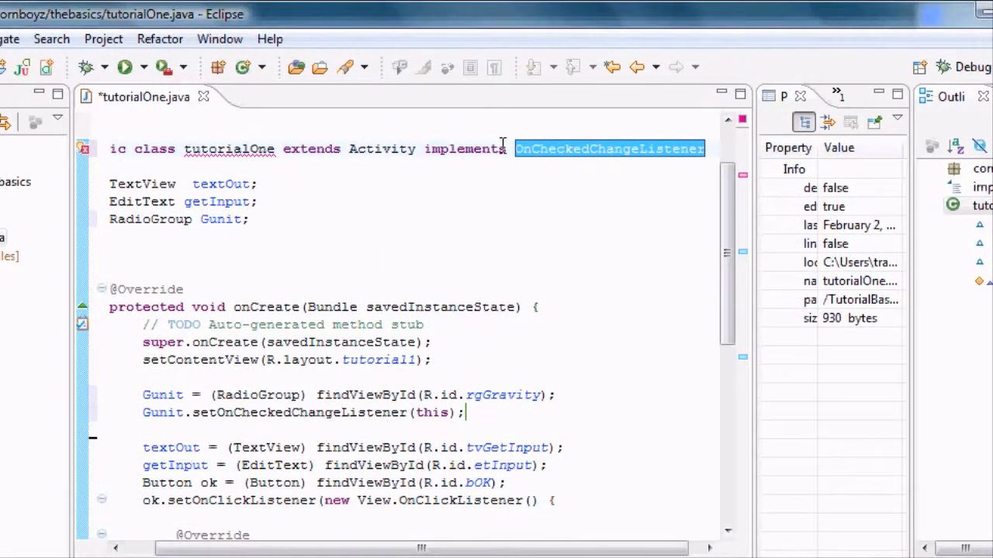
mouse_move(609, 148)
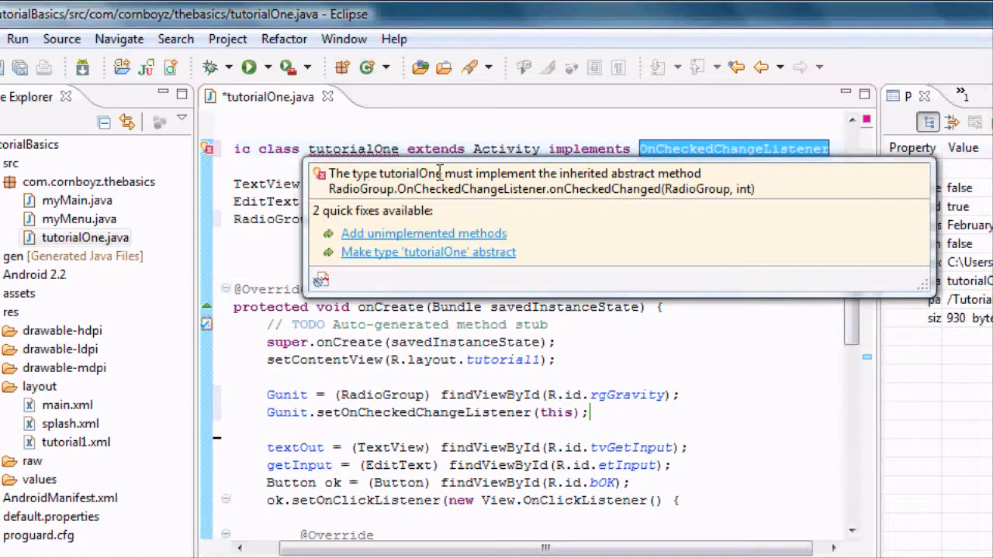
mouse_move(671, 165)
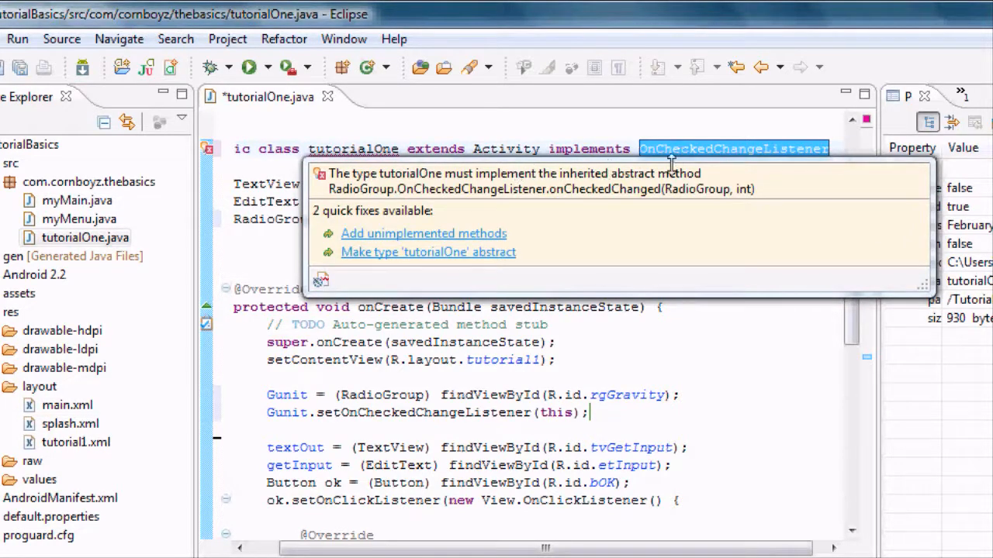
mouse_move(415, 235)
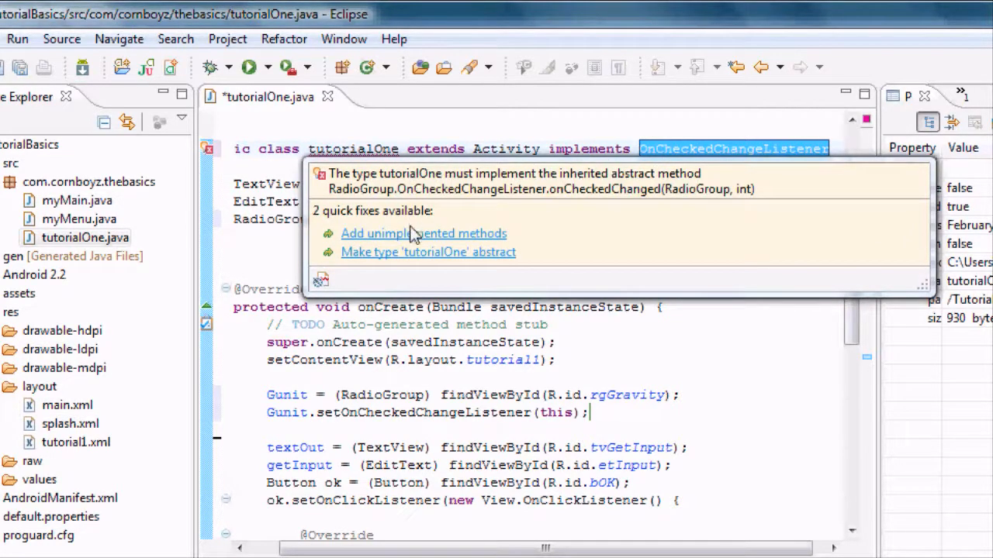
mouse_move(424, 233)
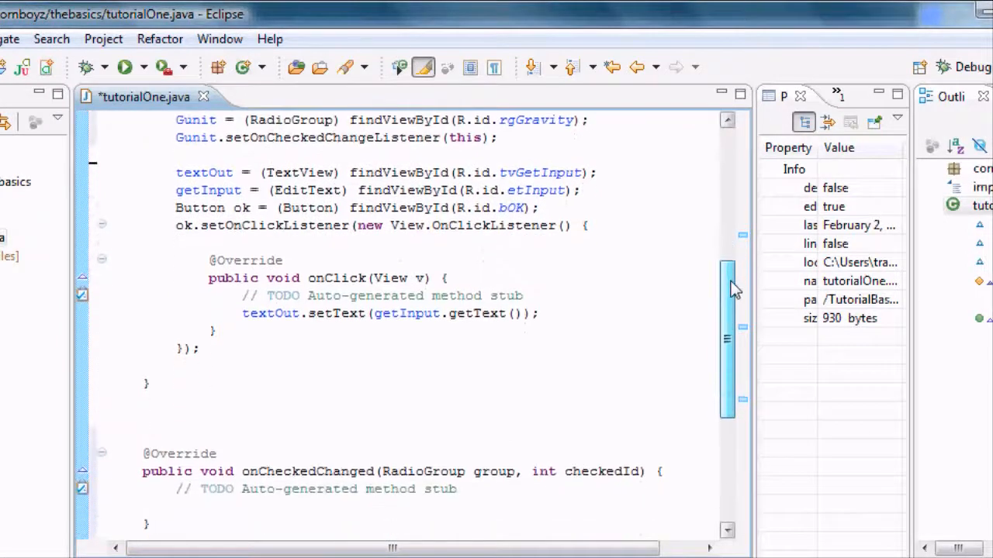
scroll(down, 3)
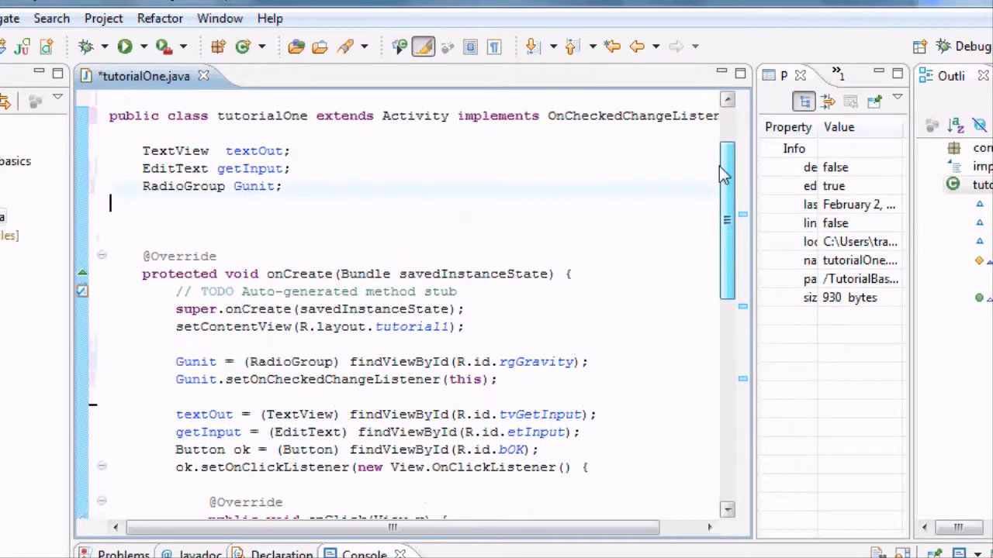
scroll(down, 3)
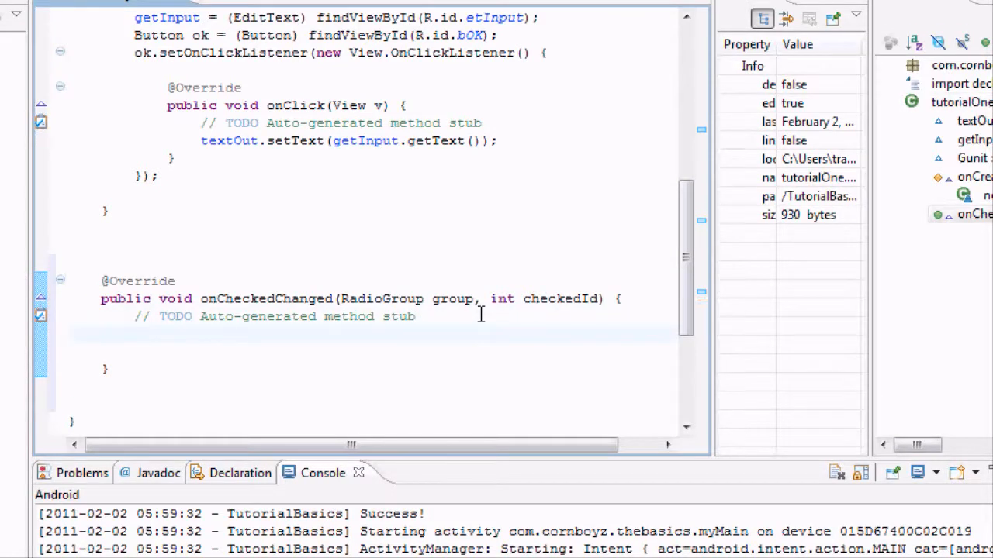
mouse_move(463, 324)
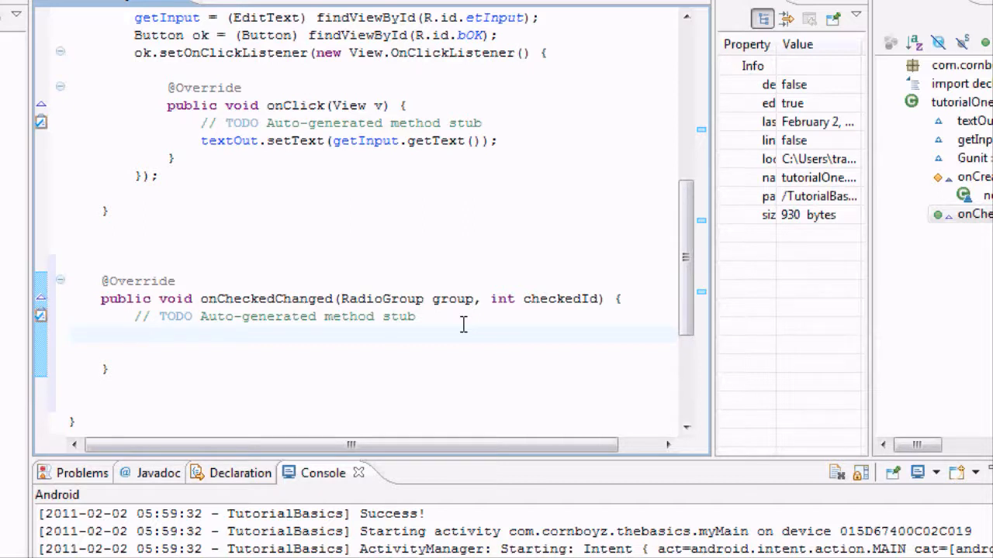
Inside onCheckedChanged, open 'switch (checkedId){' with an auto-added closing brace.
text(Sw)
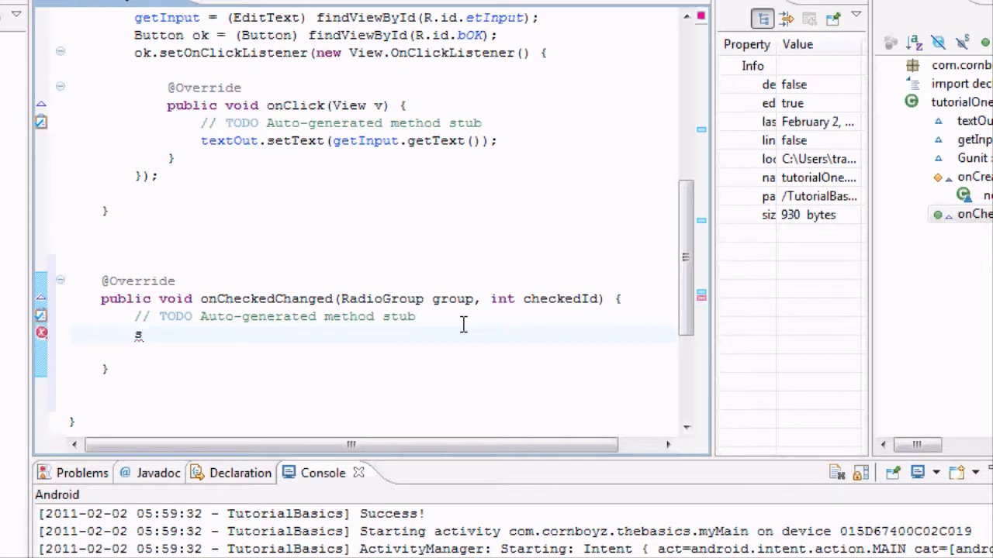
text(witch)
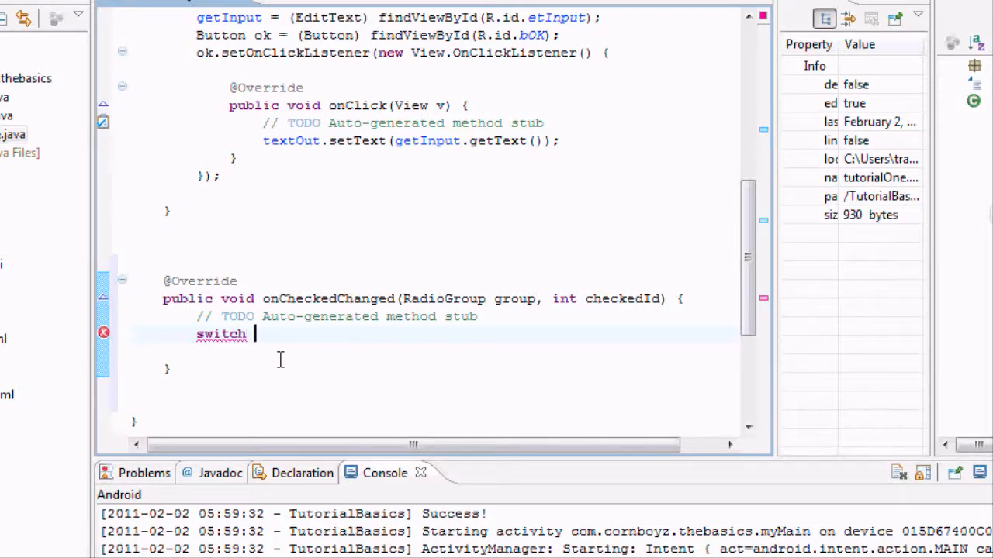
text(c)
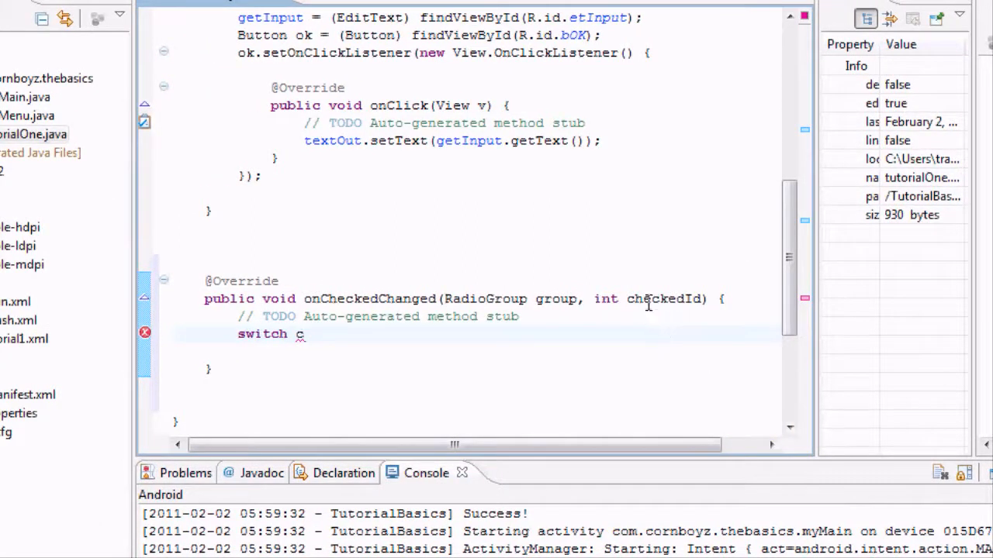
mouse_move(679, 297)
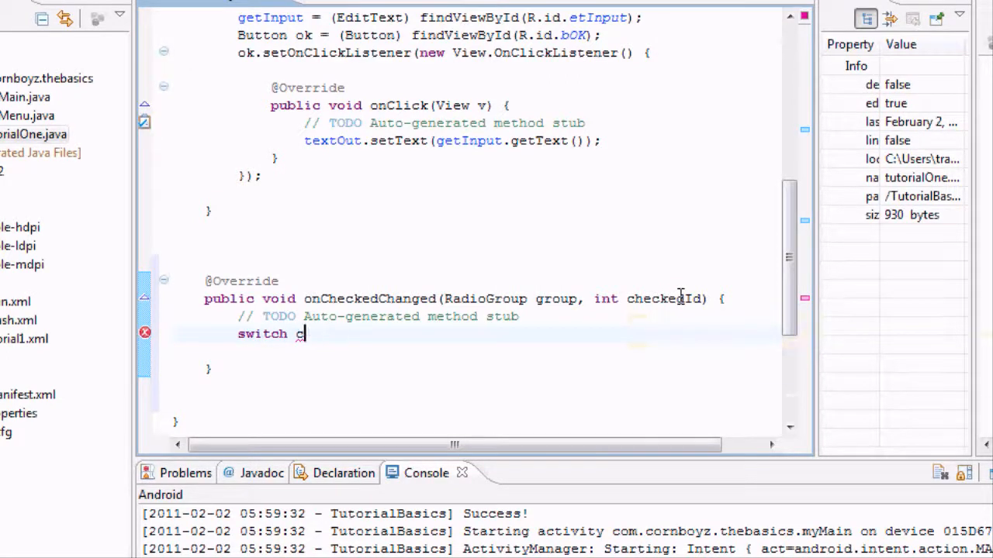
text((che)
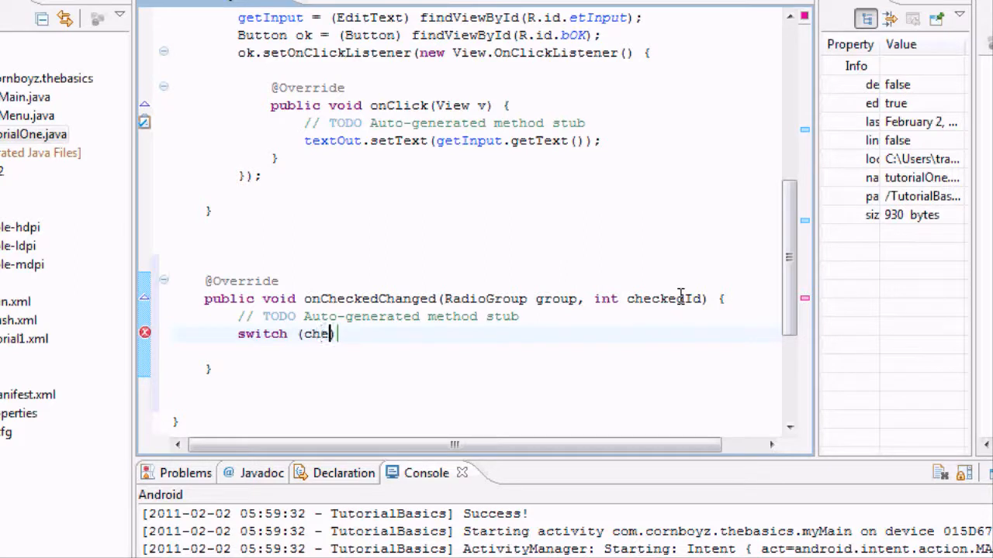
text(ckedId)
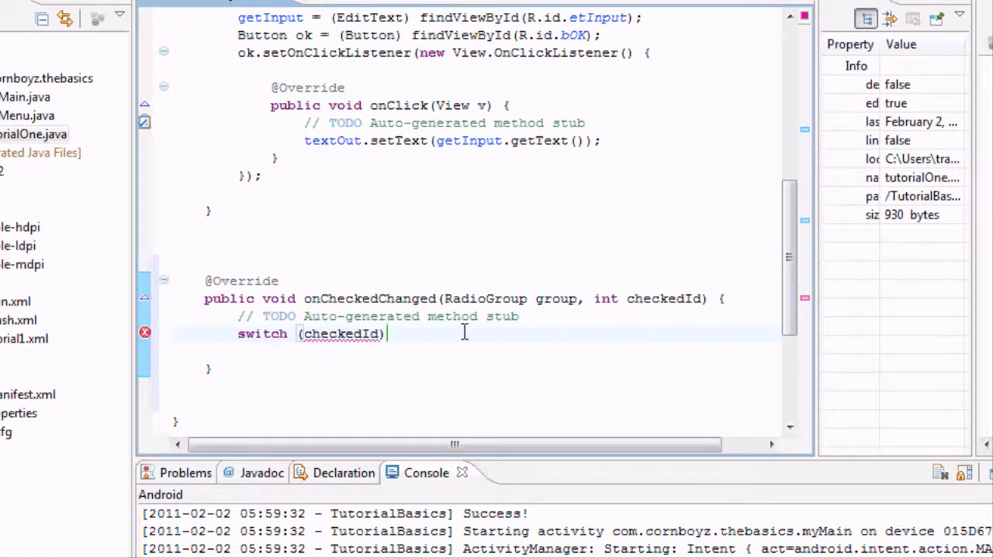
text({)
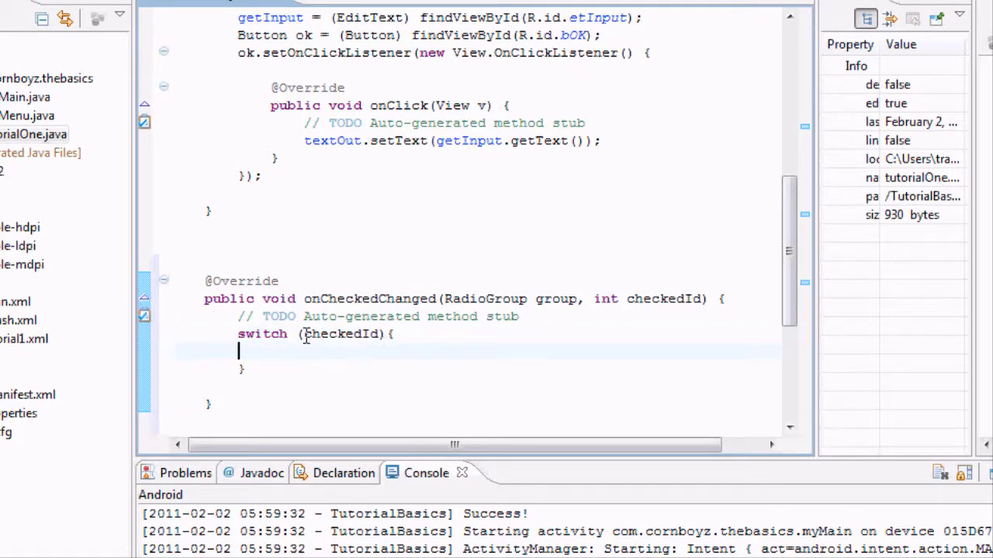
mouse_move(335, 333)
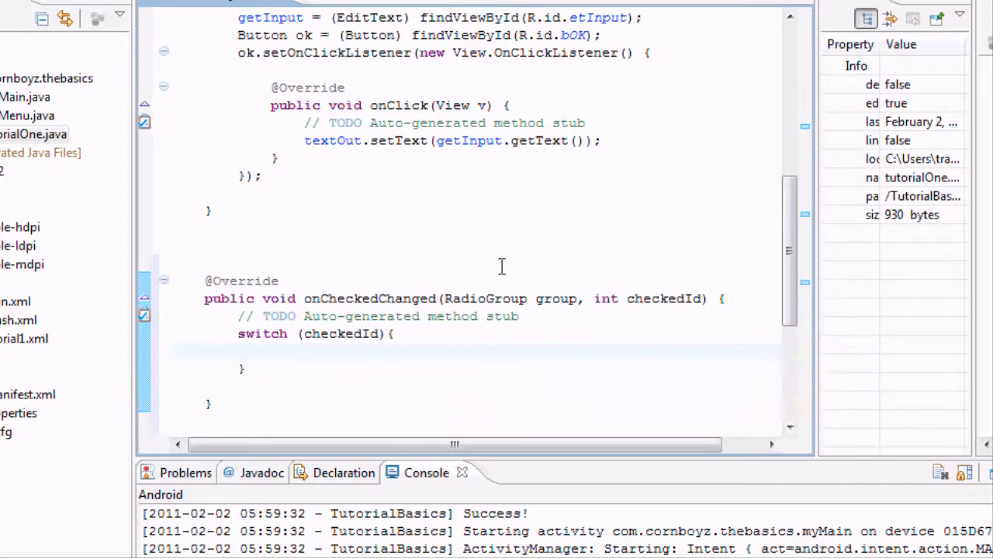
Add the 'case R.id.rbLeft:' label inside the switch.
text(case)
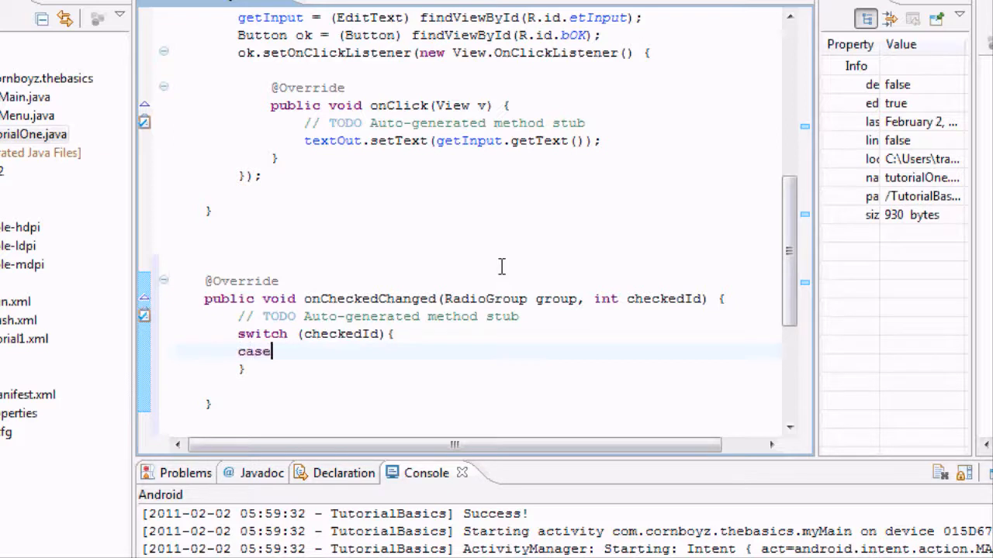
text(R)
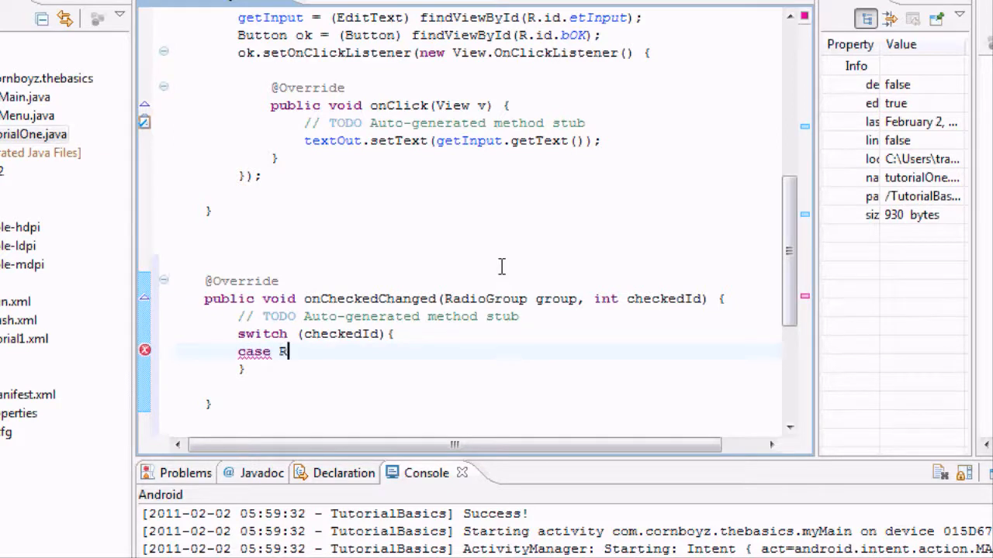
text(.)
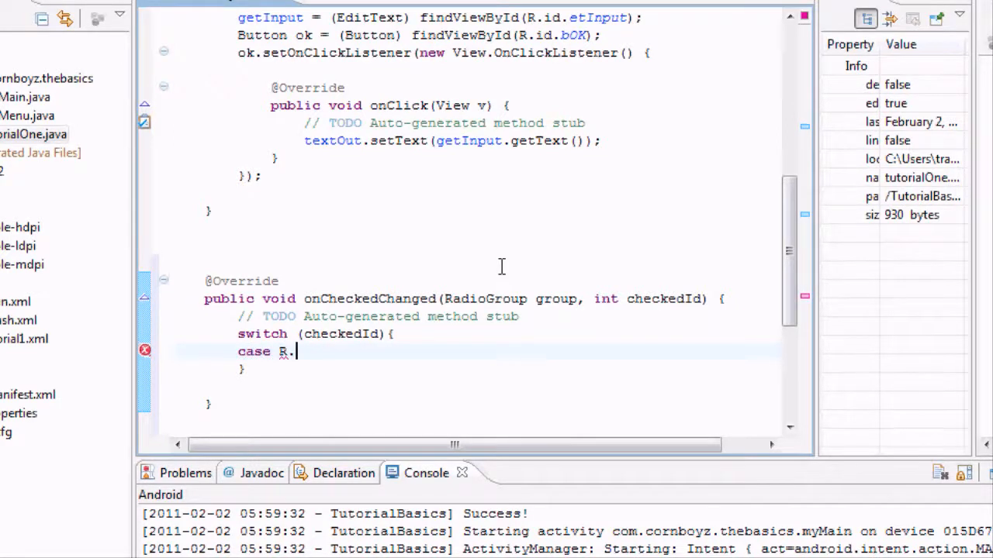
text(.l)
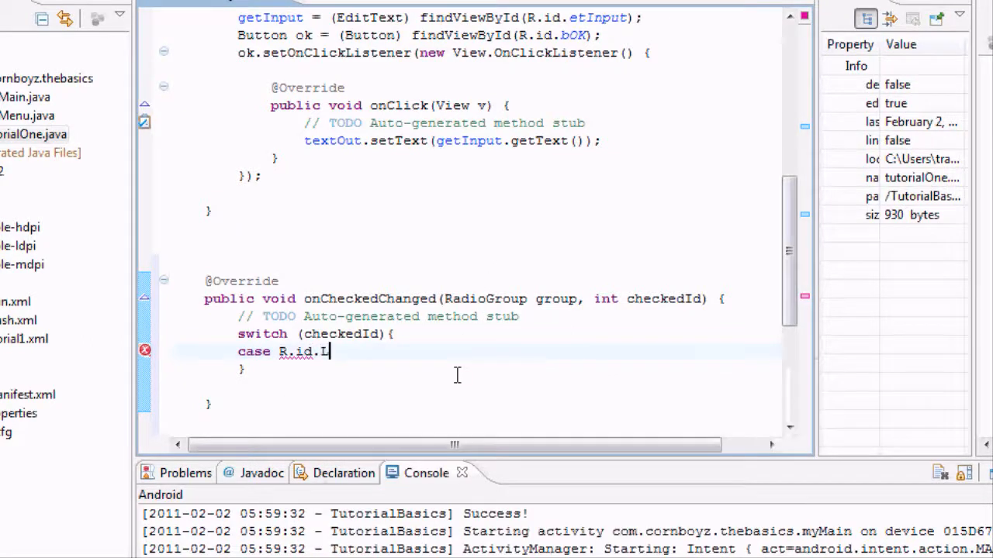
key(BackSpace)
text(rbLeft)
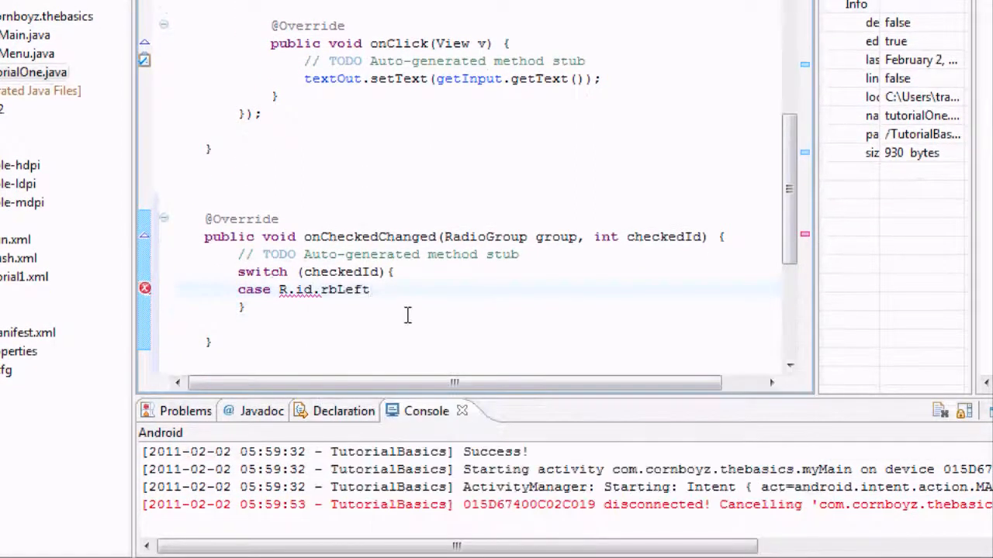
text(:)
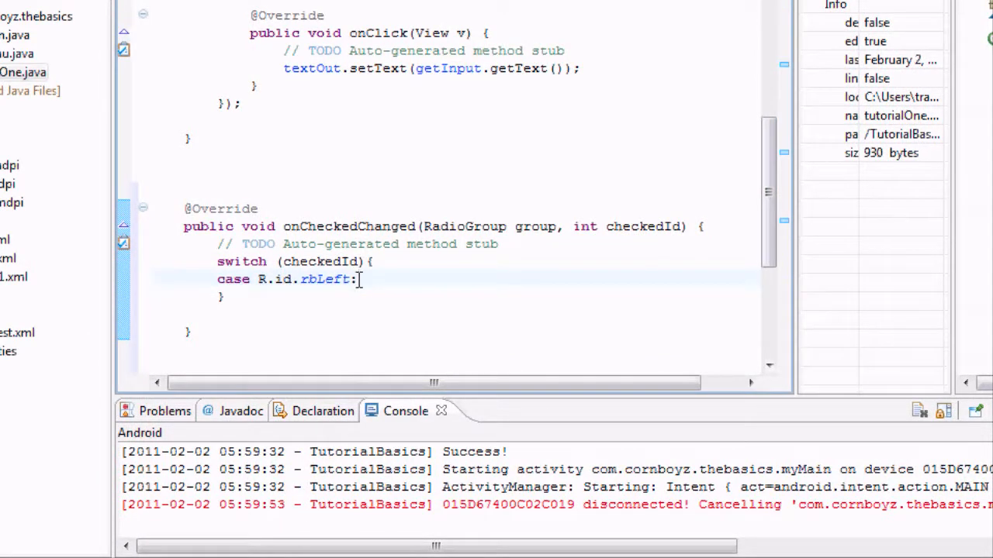
key(Return)
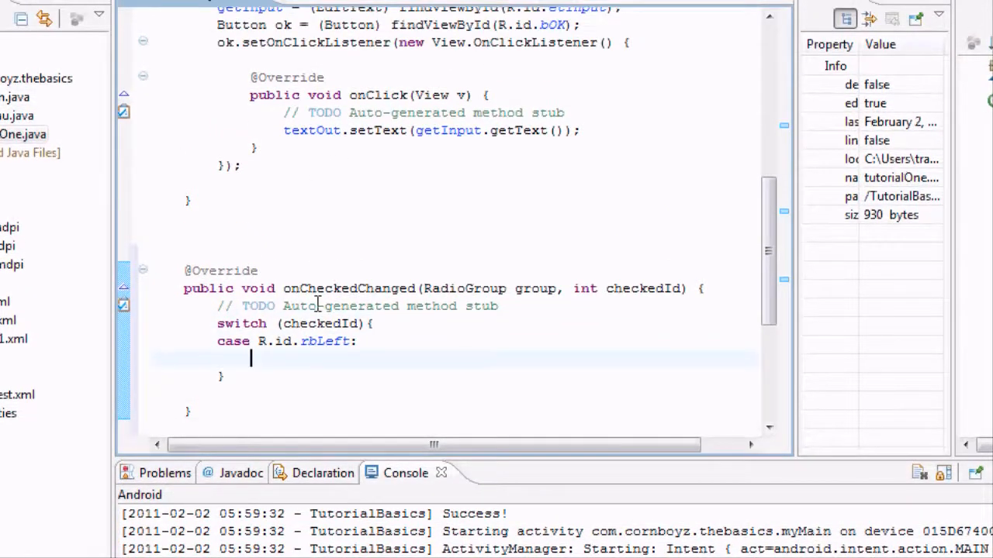
Under rbLeft, write 'textOut.setGravity(Gravity.LEFT);' followed by 'break;'.
text(textO)
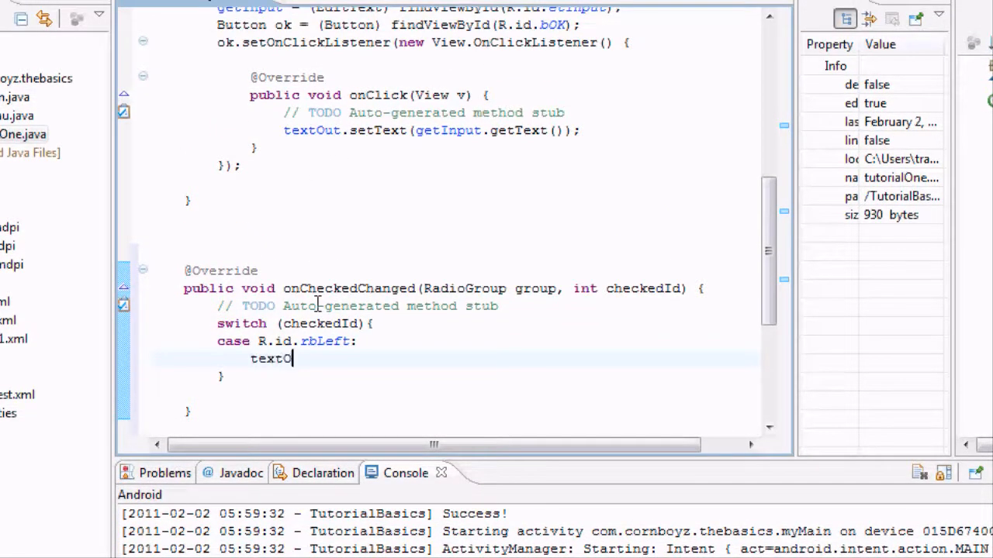
text(ut.)
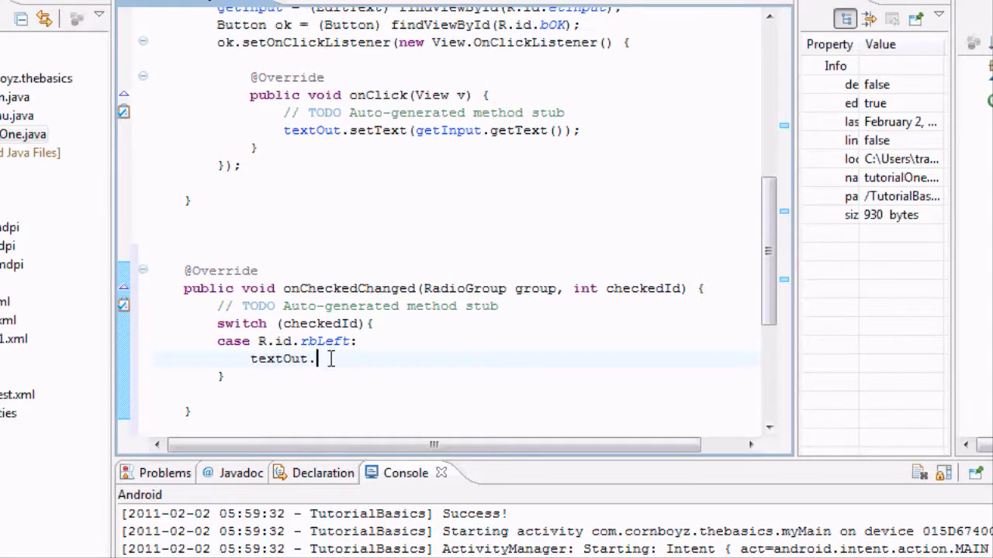
text(.)
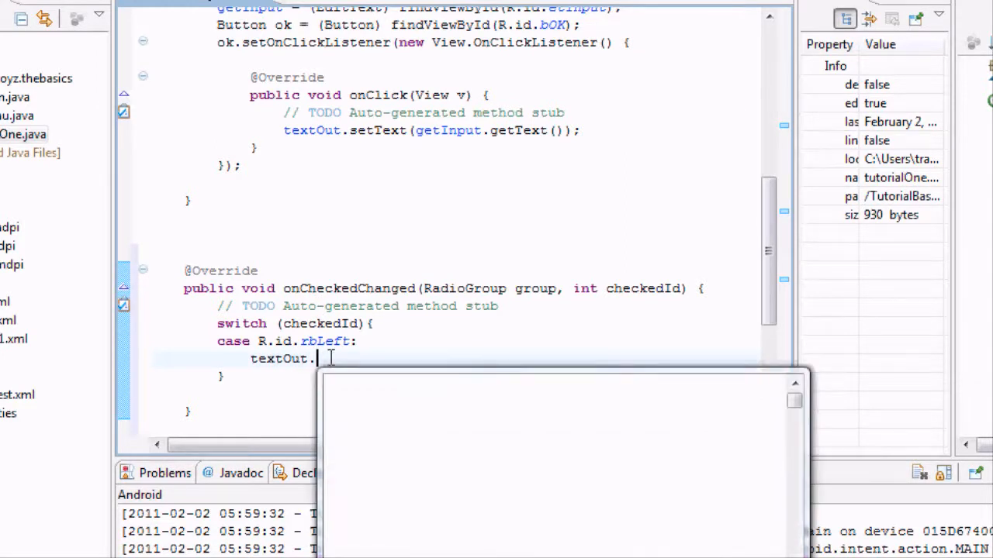
text(setG)
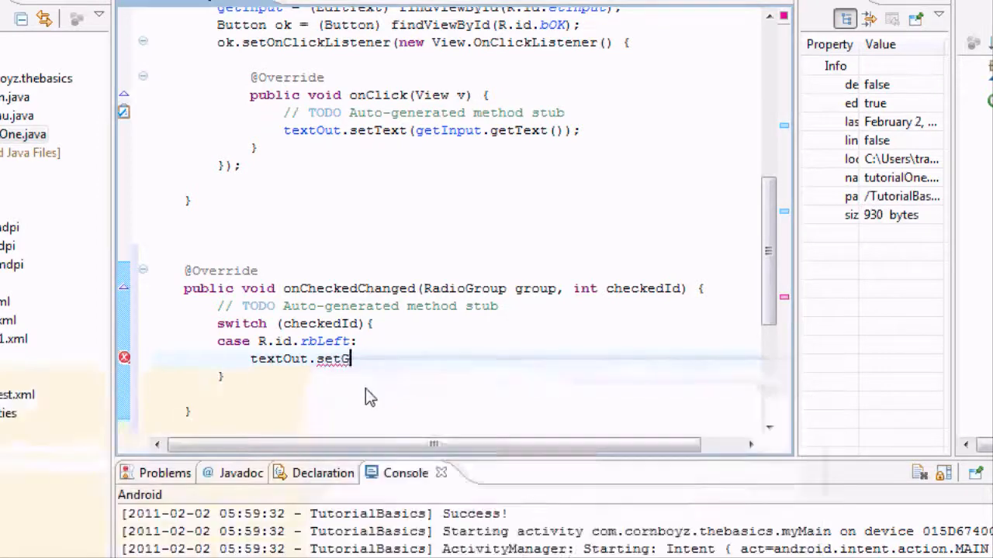
text(ravity(Grav)
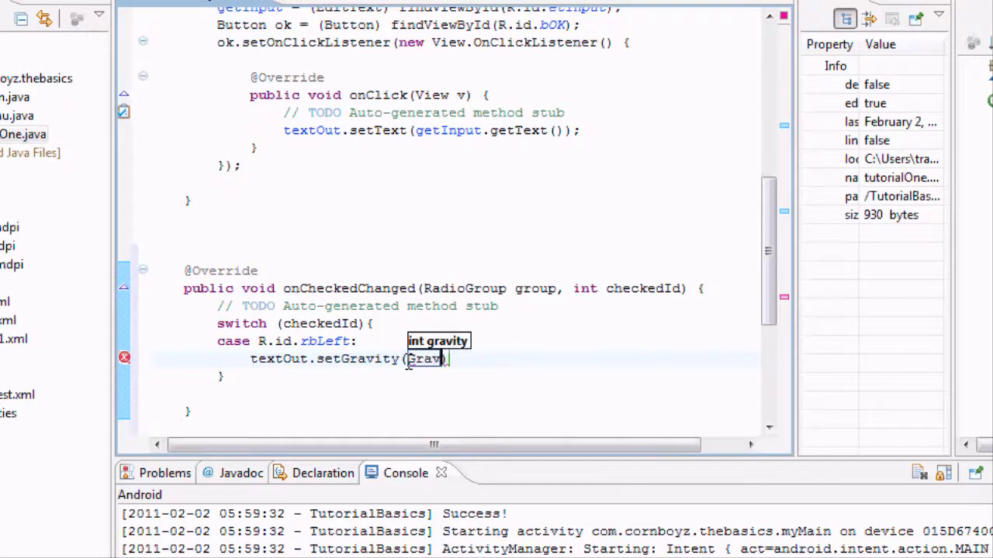
text(.LEFT)
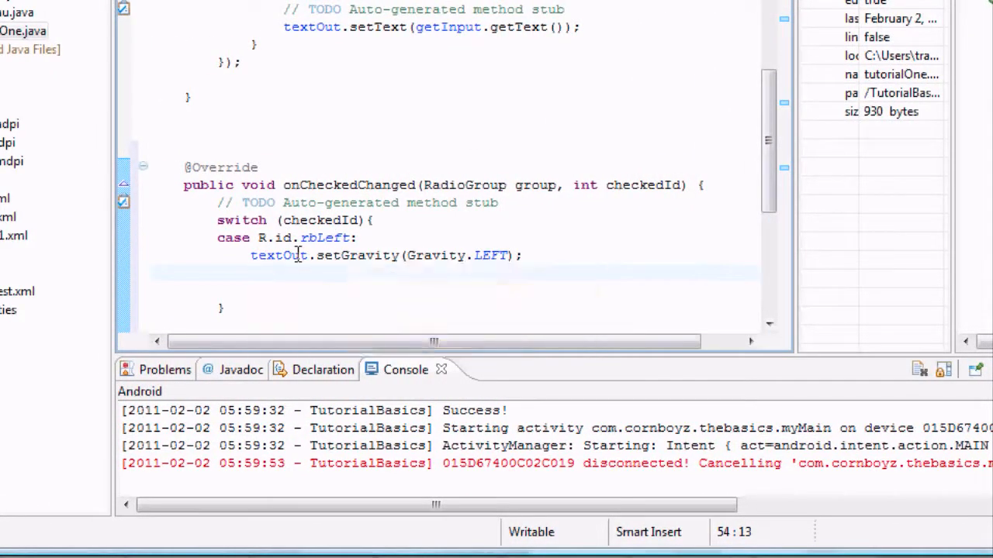
text(brea)
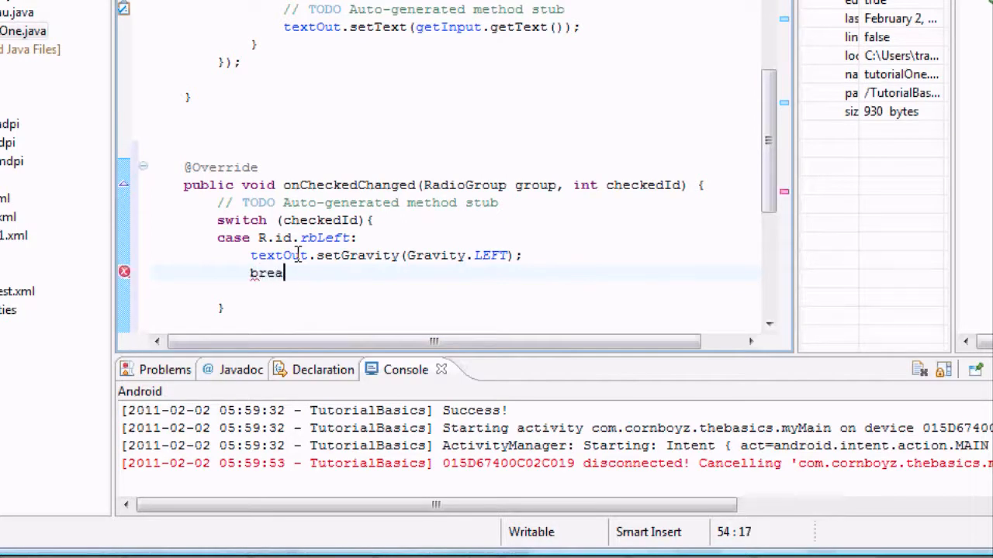
text(k;)
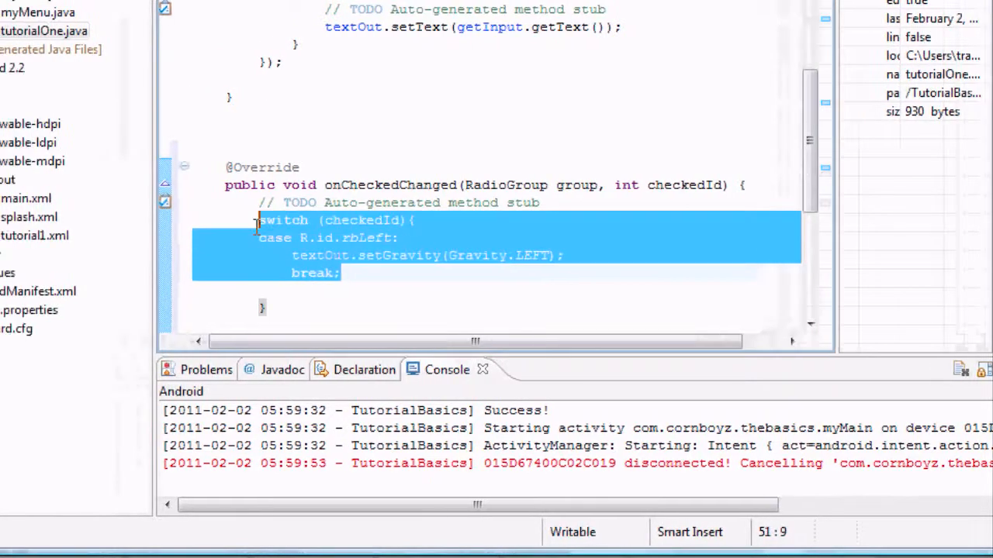
Paste the copied case for rbCenter and rbRight, using Gravity.CENTER and Gravity.RIGHT.
click(332, 256)
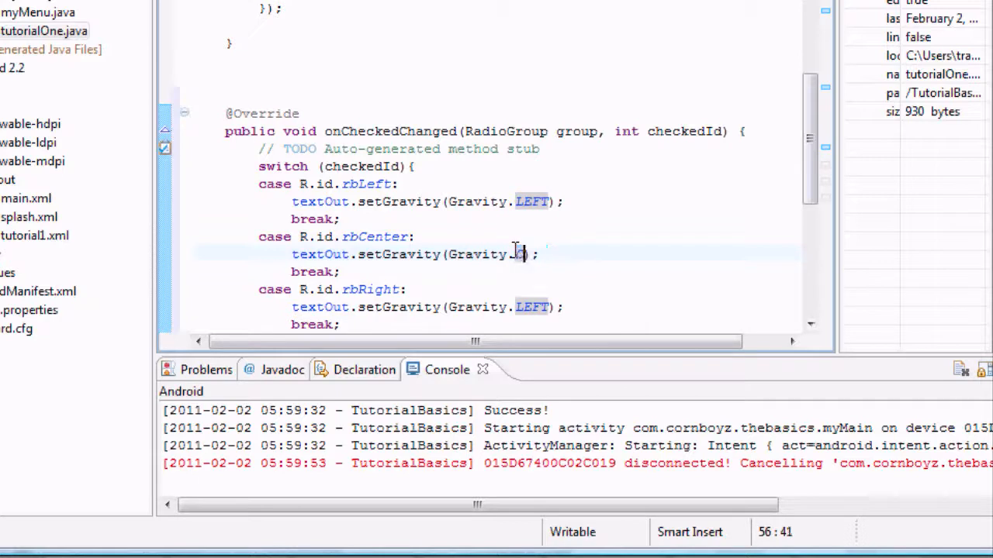
text(CENTER)
click(426, 308)
text(RIGH)
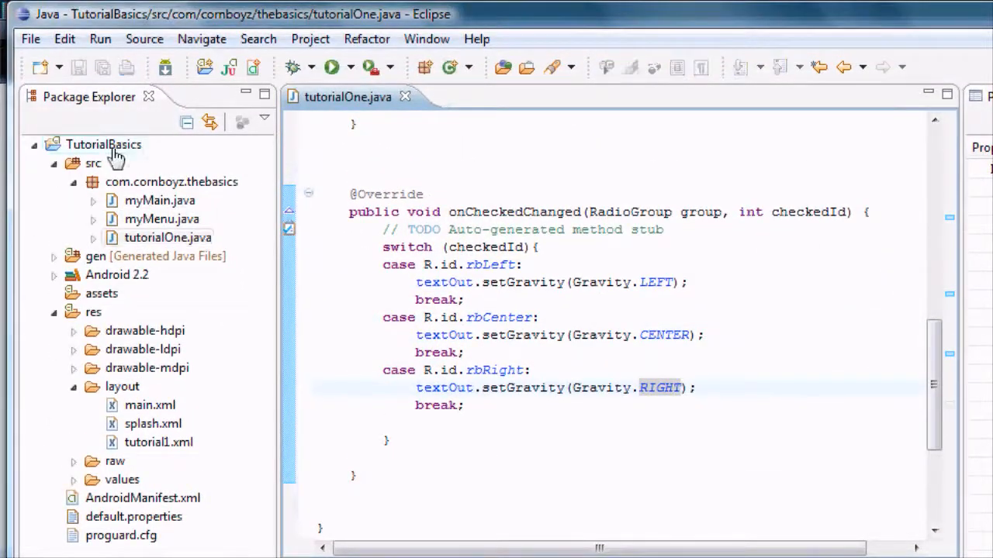
Run the project as an Android Application, enter a name, and tap Center, Left, Right, then Bold.
right_click(103, 144)
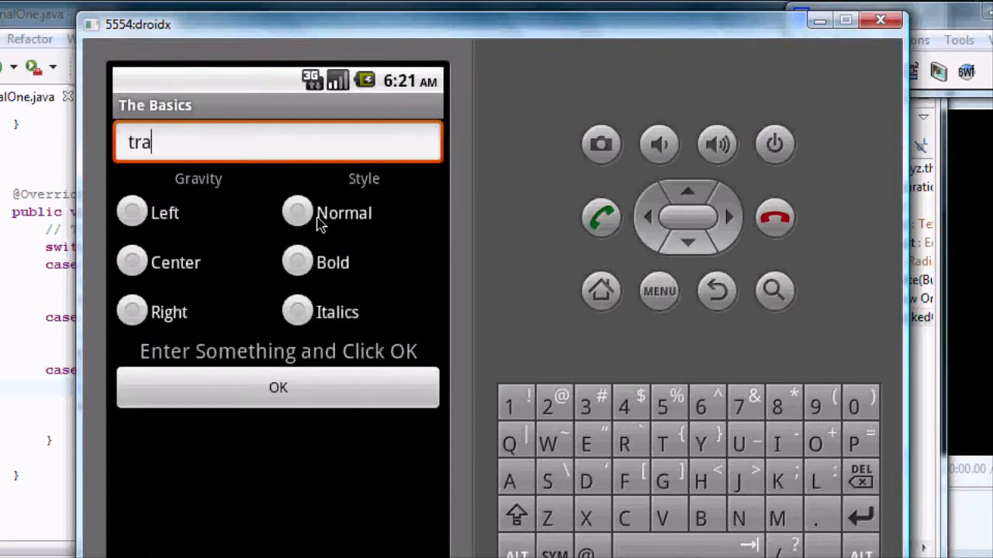
text(vis)
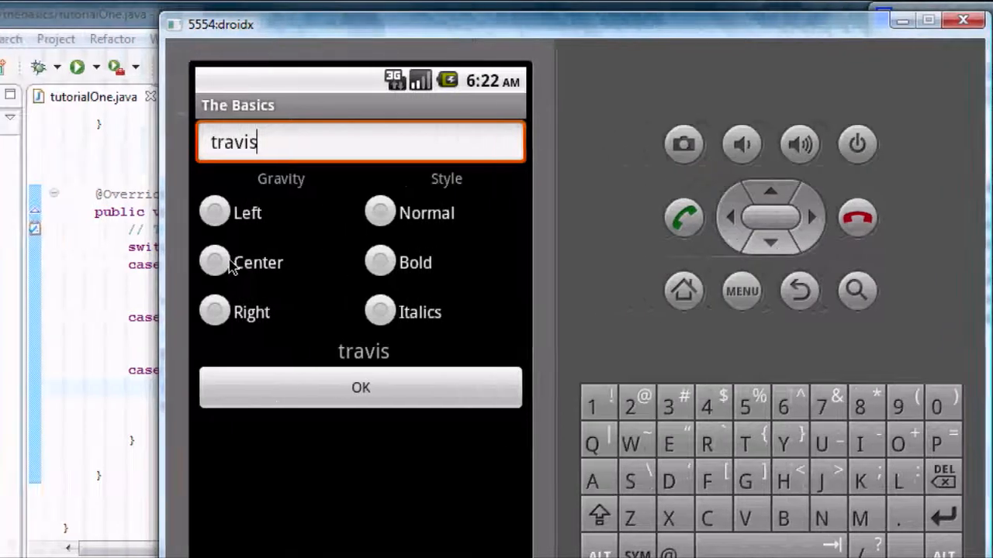
click(214, 262)
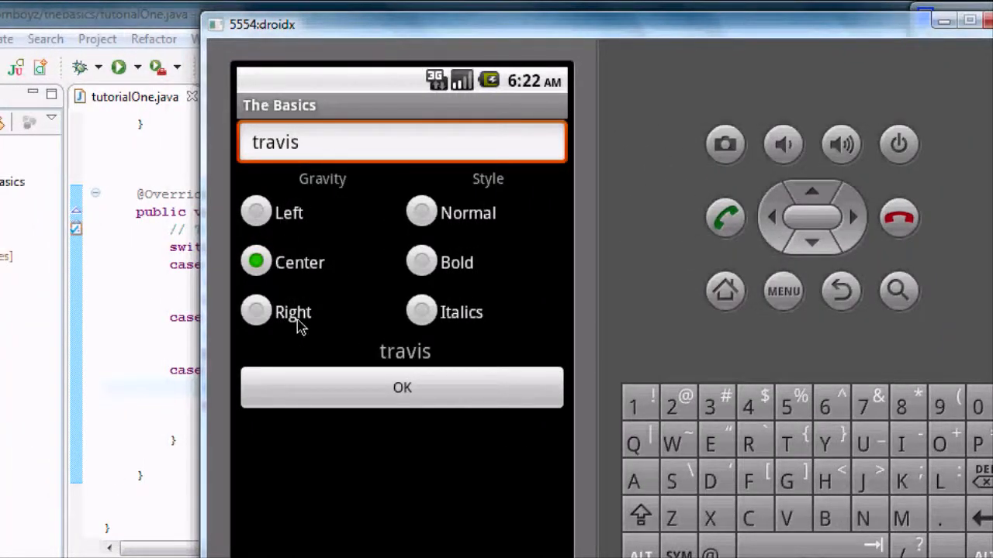
click(256, 212)
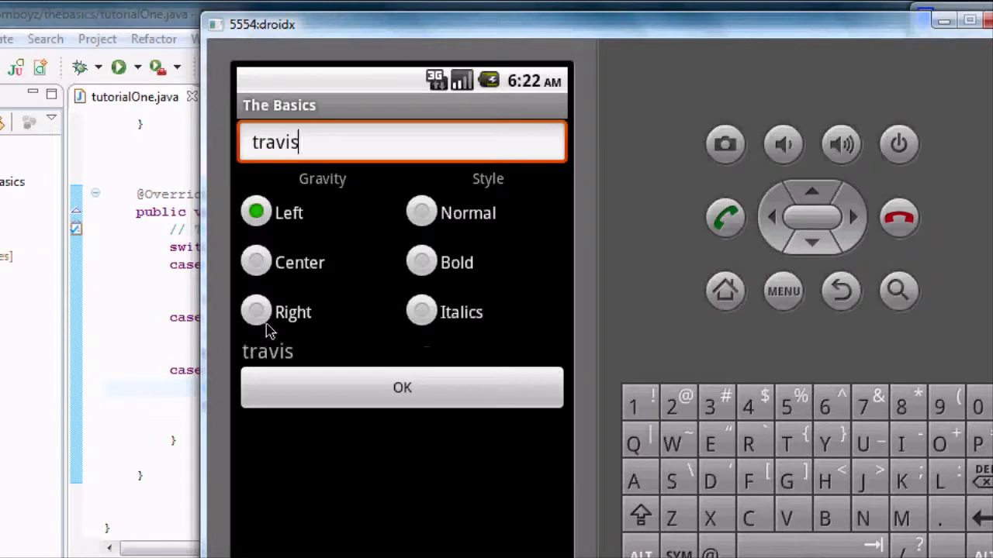
click(256, 312)
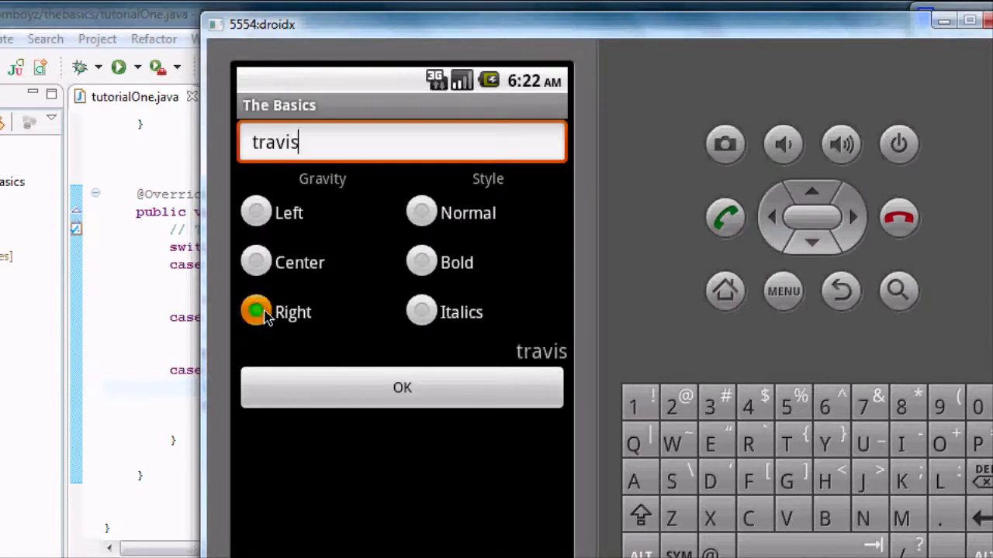
click(256, 212)
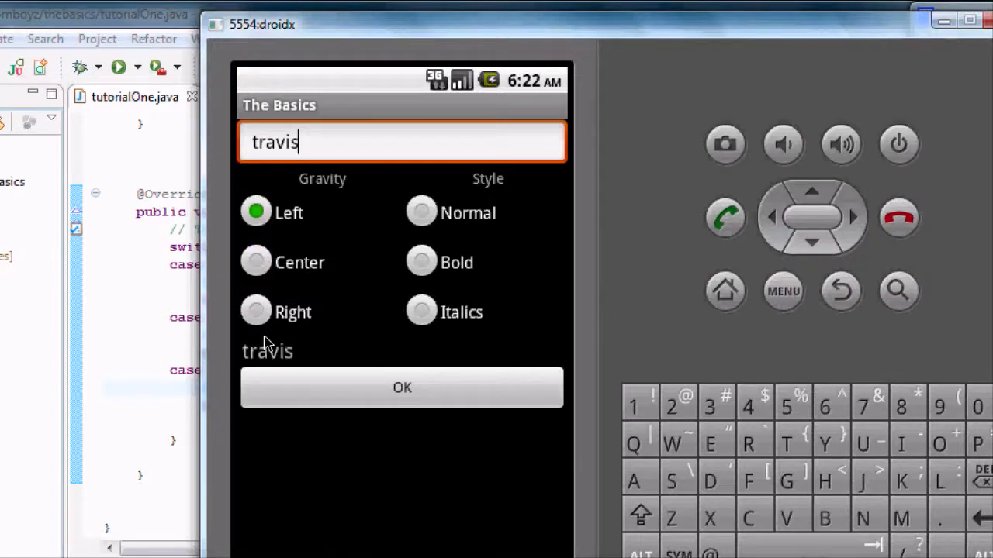
click(256, 311)
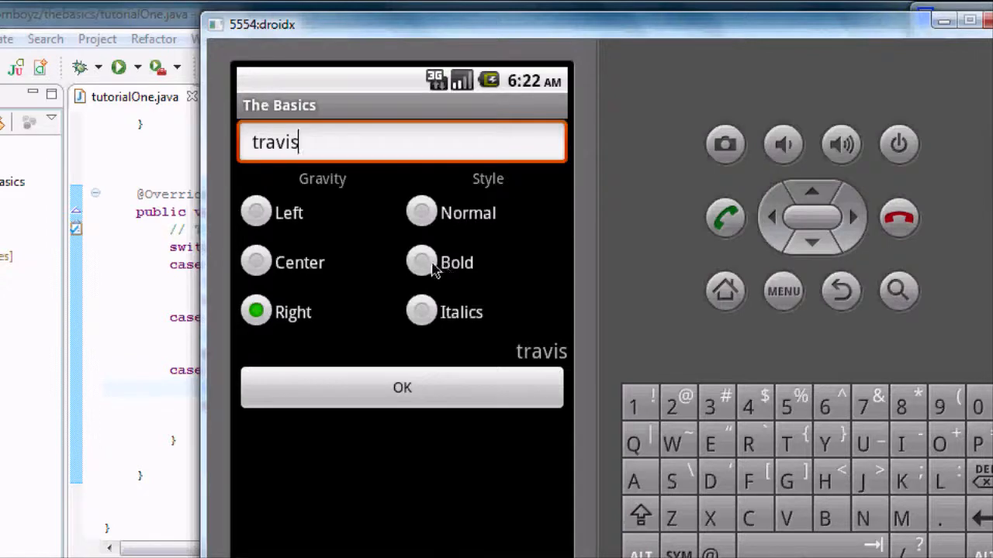
click(421, 213)
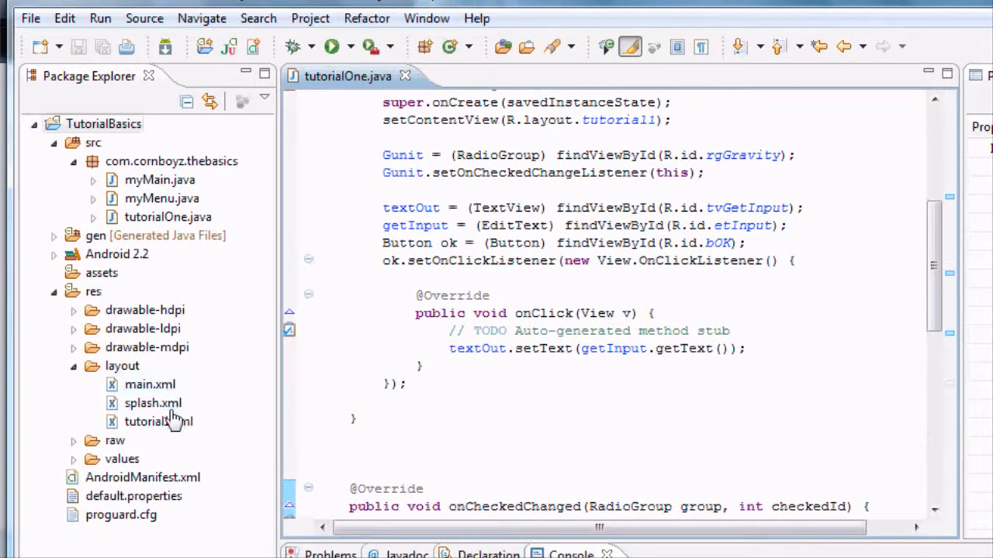
Open tutorial1.xml and add android:id="@+id/rgStyle" to the second RadioGroup.
click(159, 421)
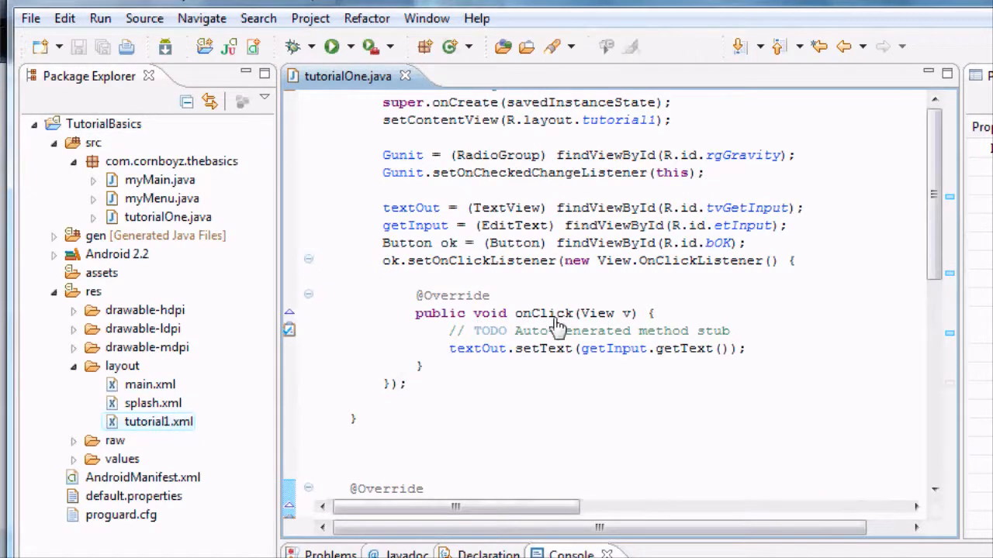
double_click(158, 421)
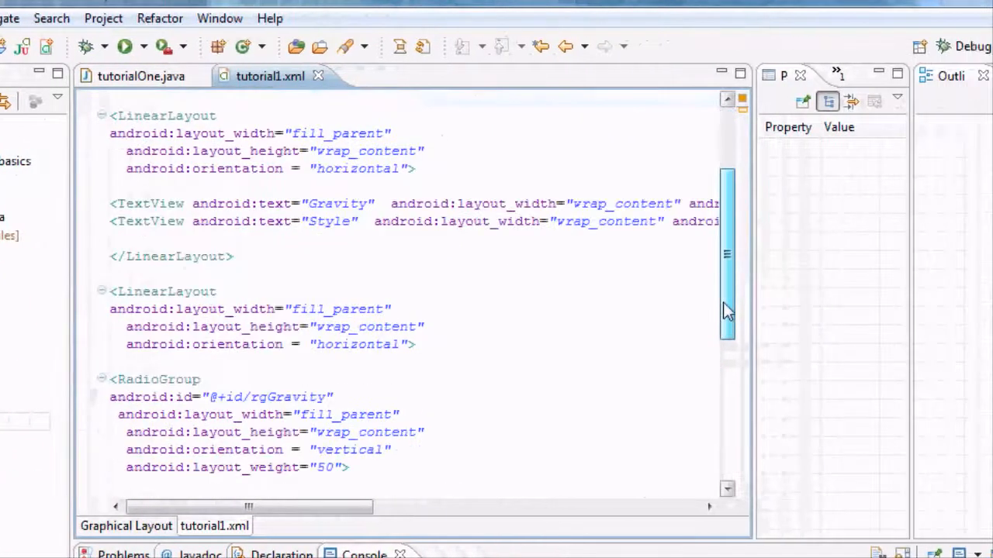
scroll(down, 3)
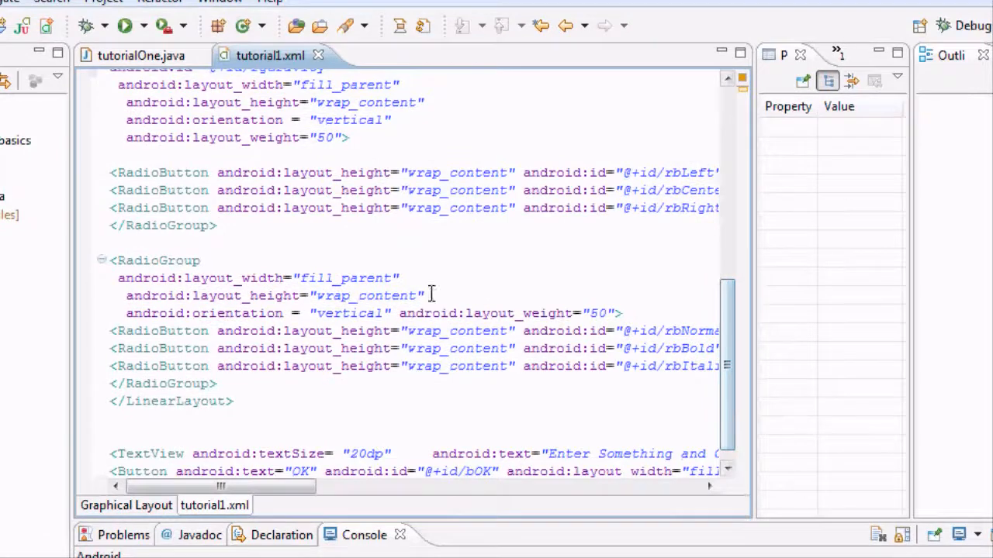
text(andr)
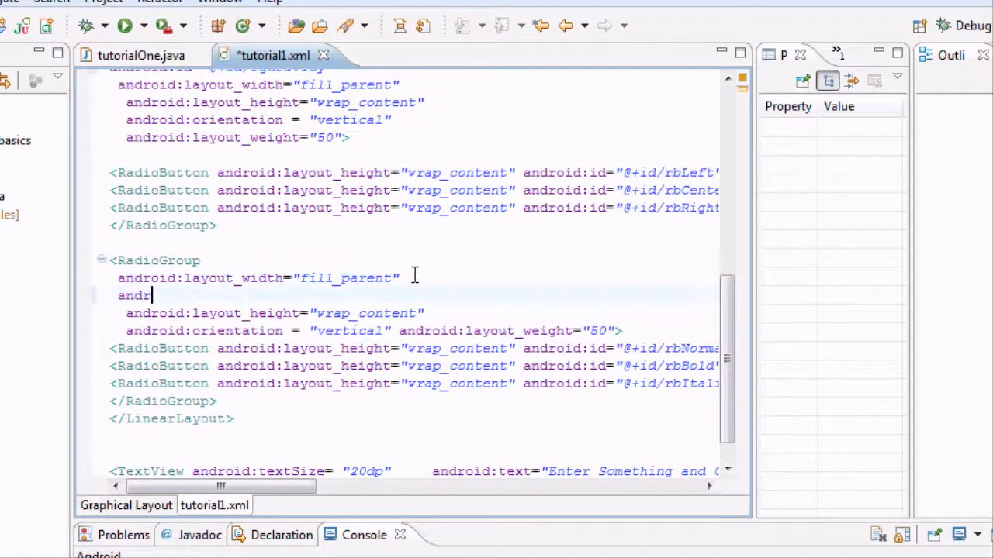
text(oid:id)
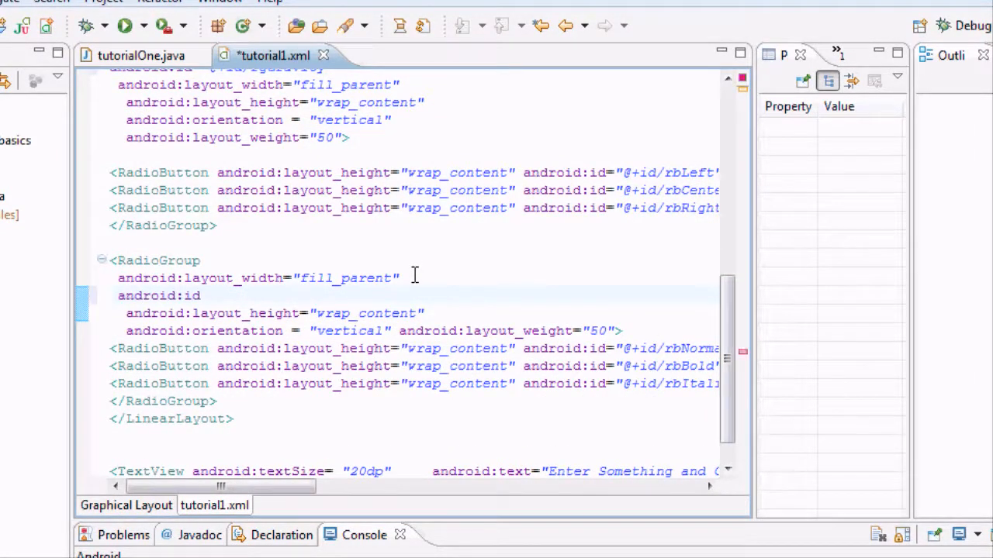
text(=")
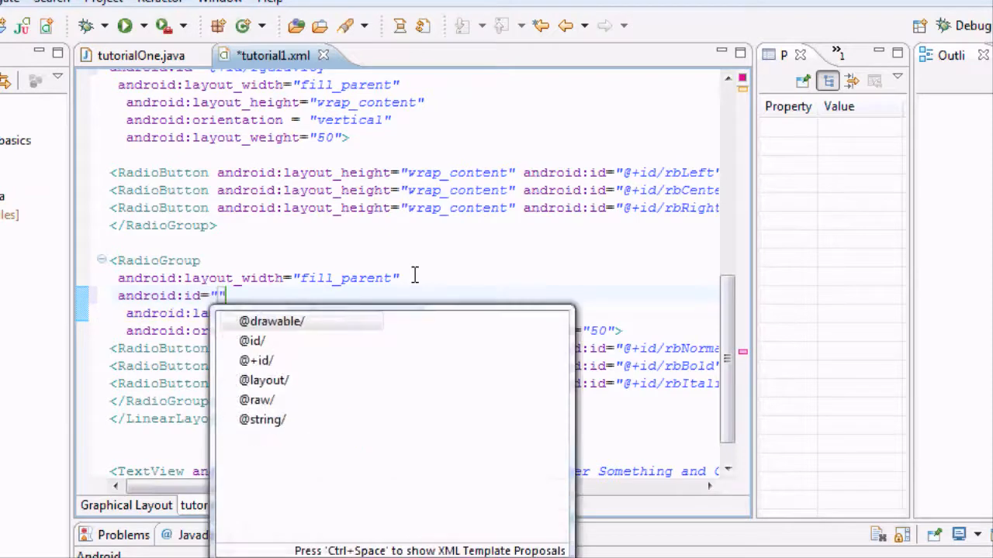
click(256, 360)
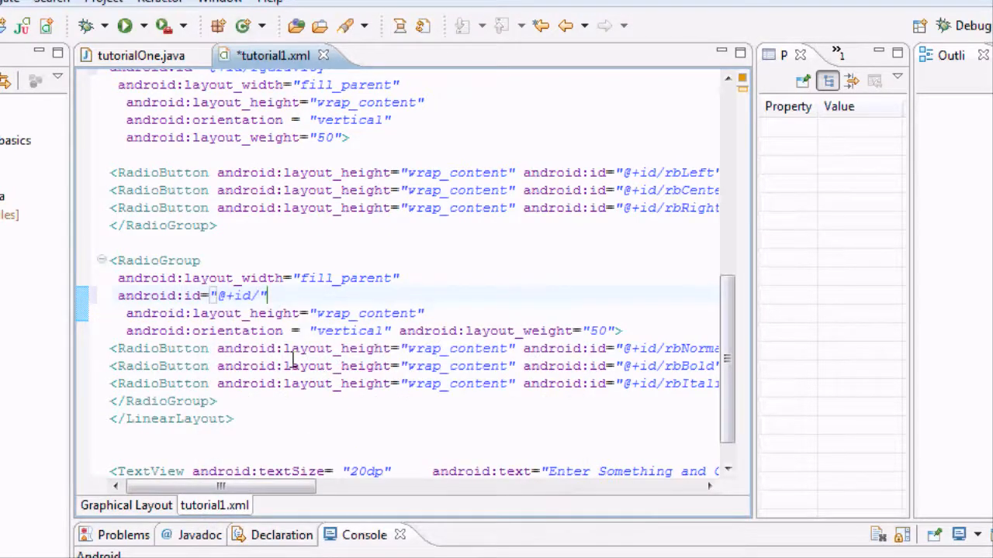
text(rg)
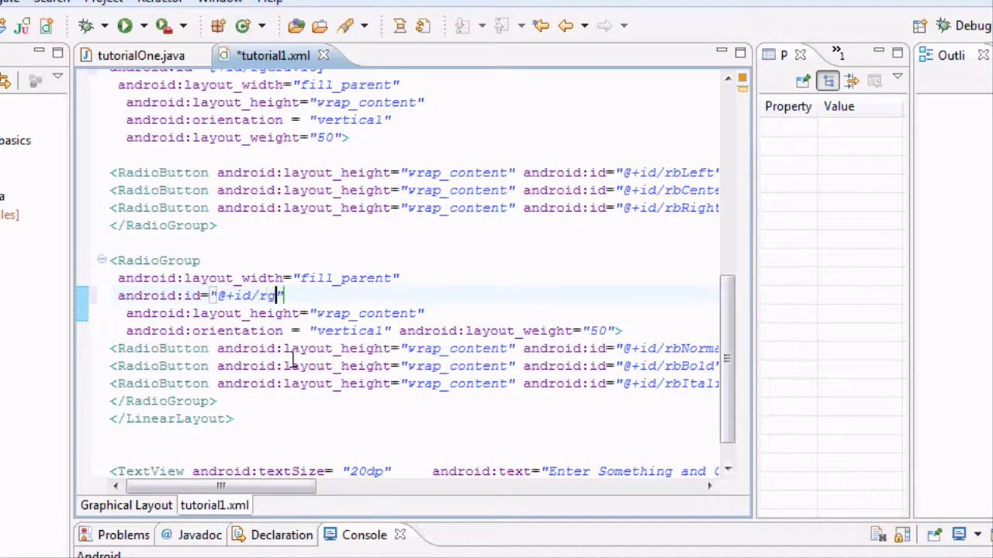
text(Style)
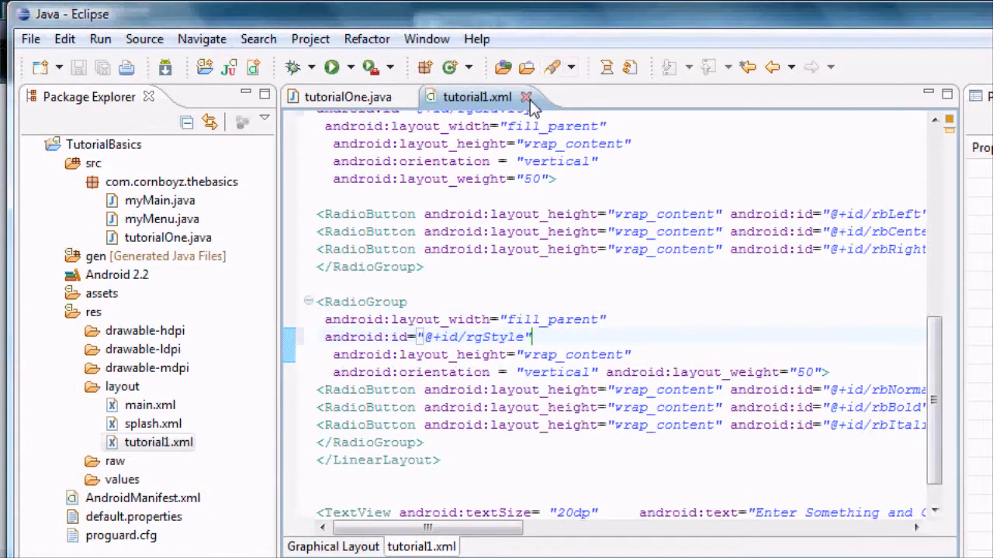
Close tutorial1.xml, declare 'RadioGroup Sunit;' below Gunit, and move down into onCreate.
click(529, 96)
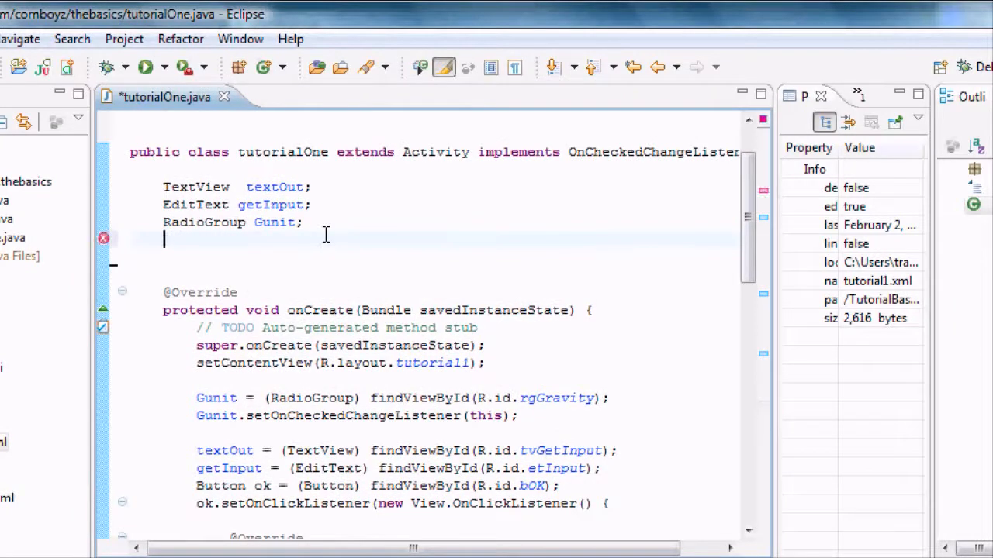
text(R)
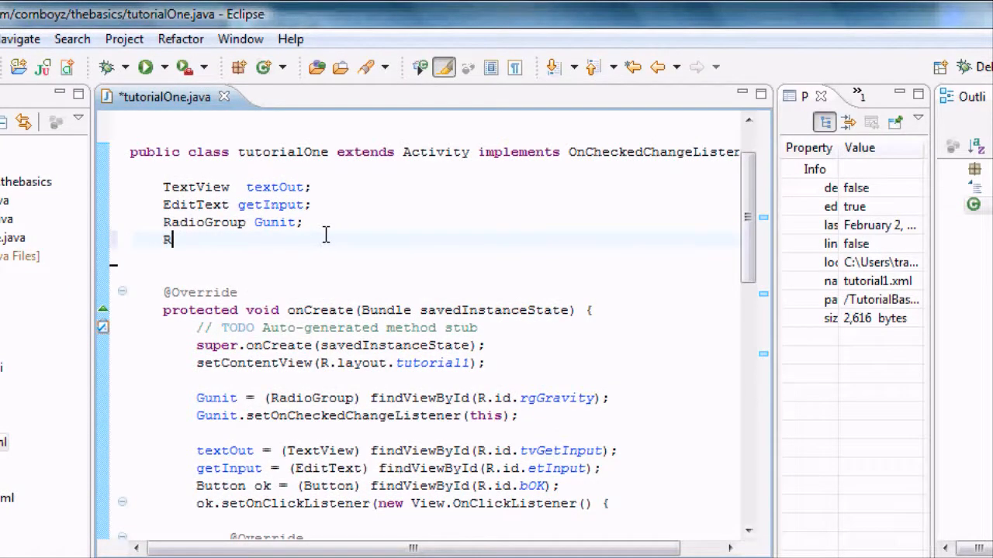
text(adio)
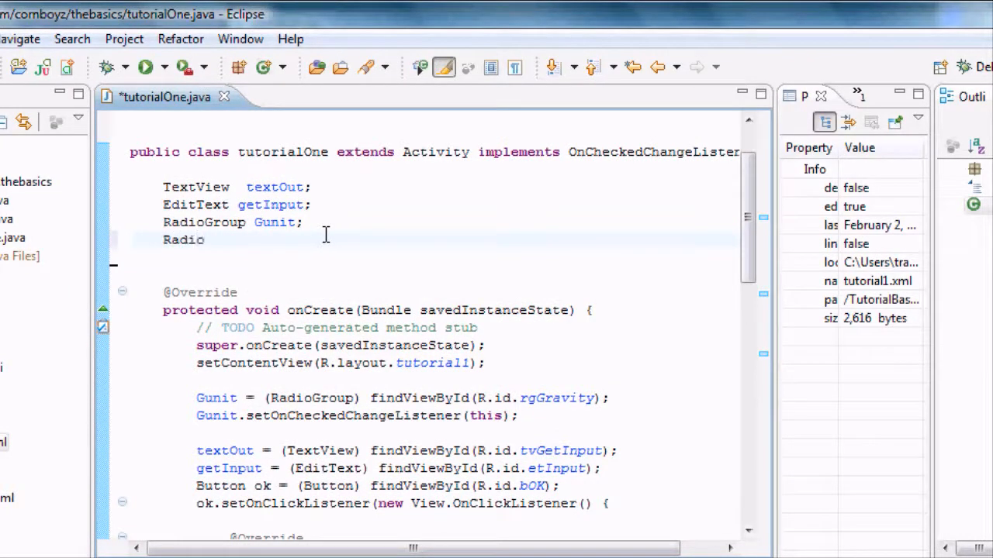
text(Group)
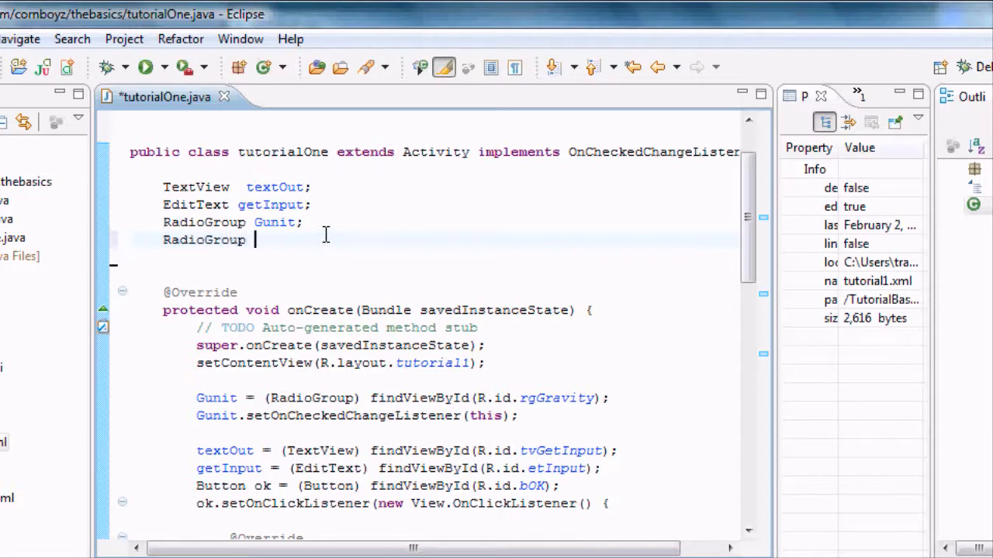
text(Su)
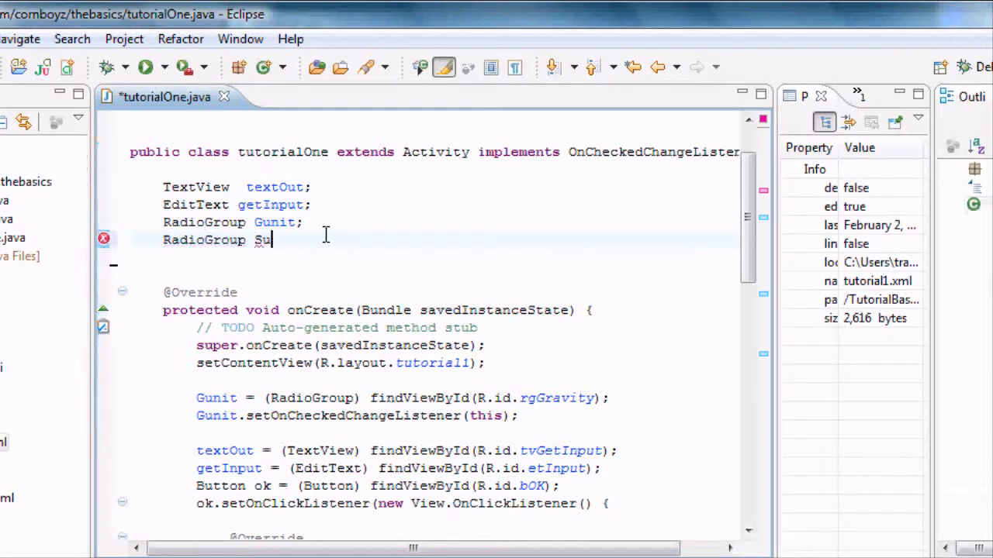
text(nit;)
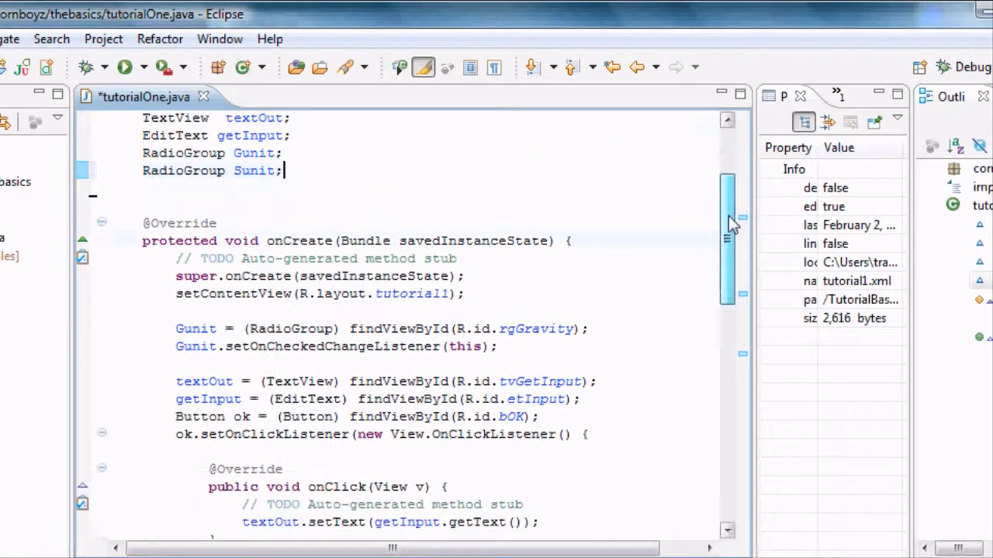
scroll(down, 3)
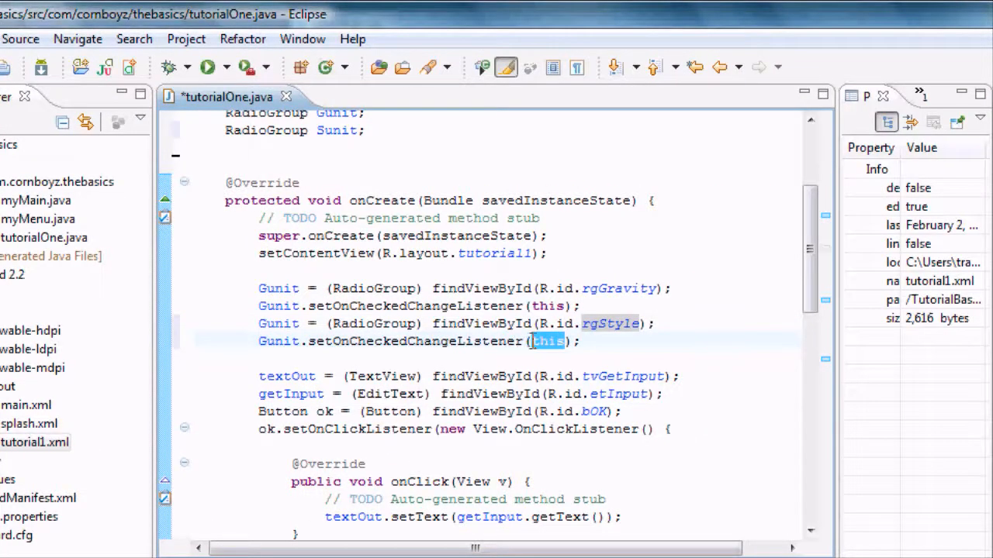
click(547, 342)
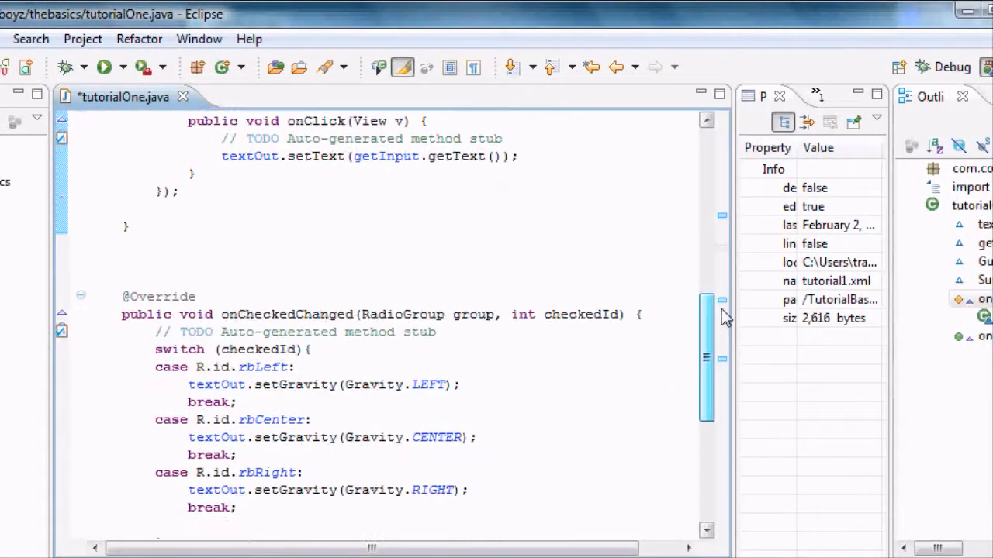
Paste an rbNormal case and replace its call with textOut.setTypeface(Typeface.defaultFromStyle(Typeface.)).
scroll(down, 3)
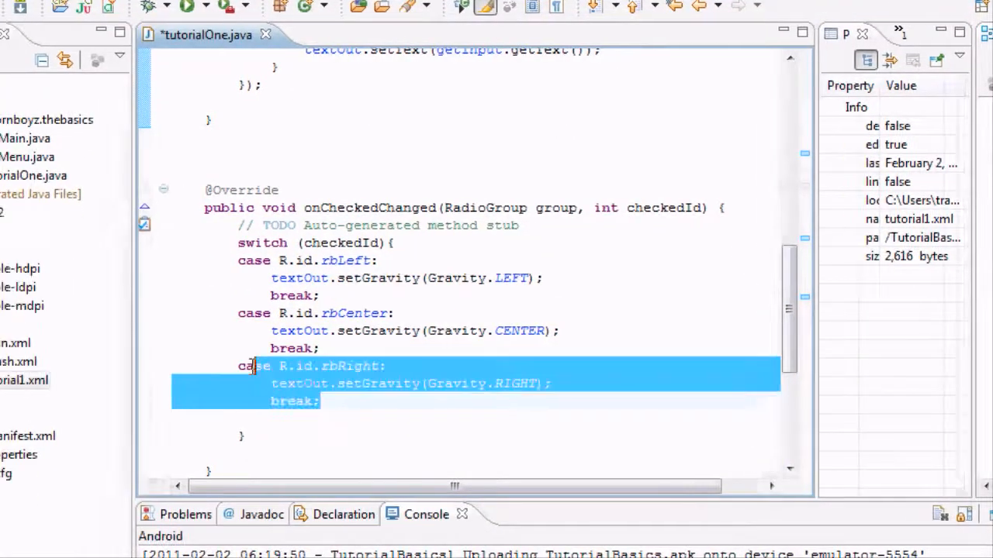
click(341, 401)
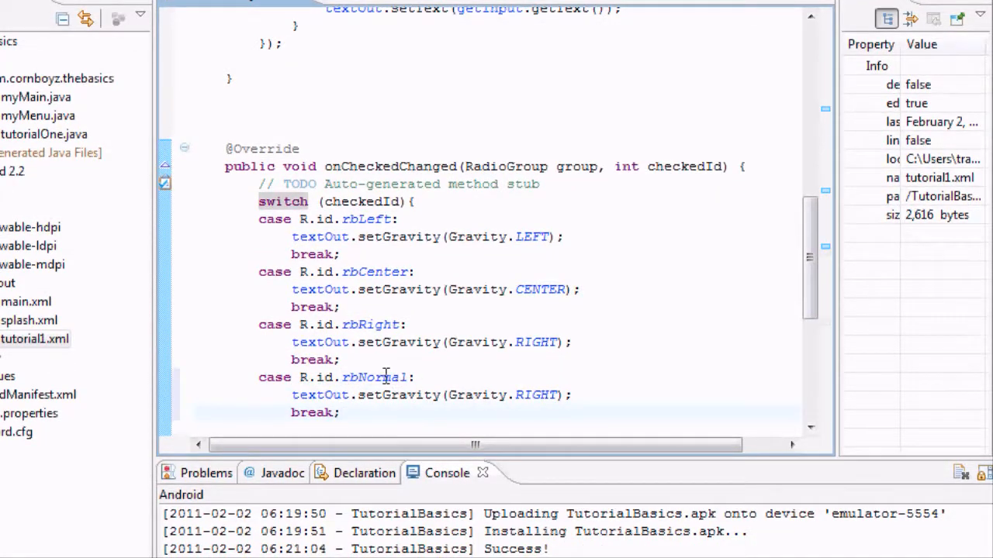
double_click(535, 395)
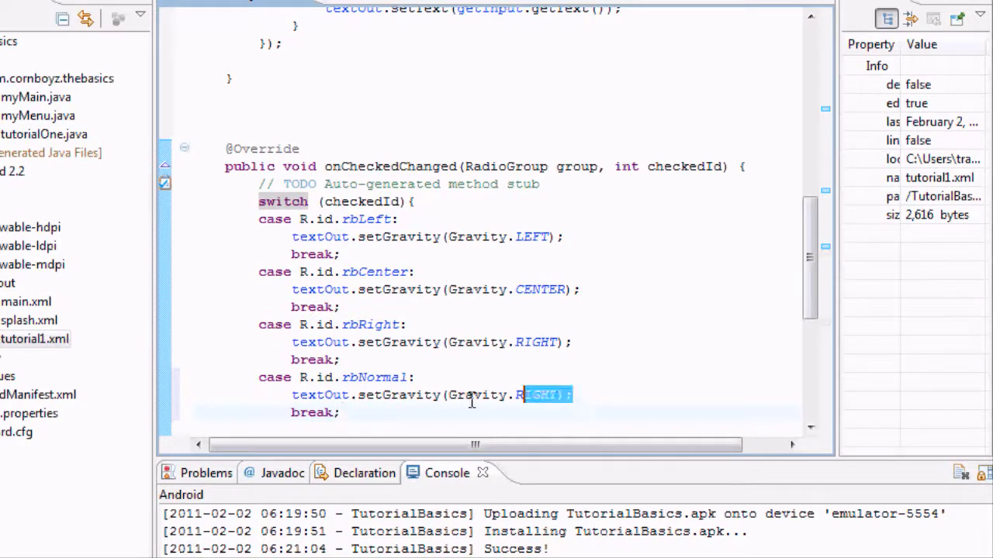
mouse_move(398, 395)
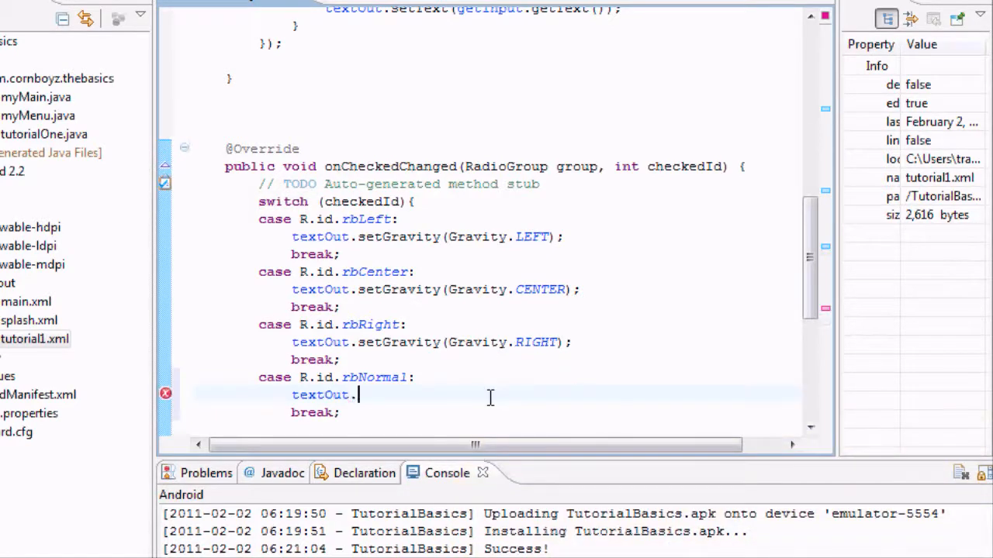
text(.)
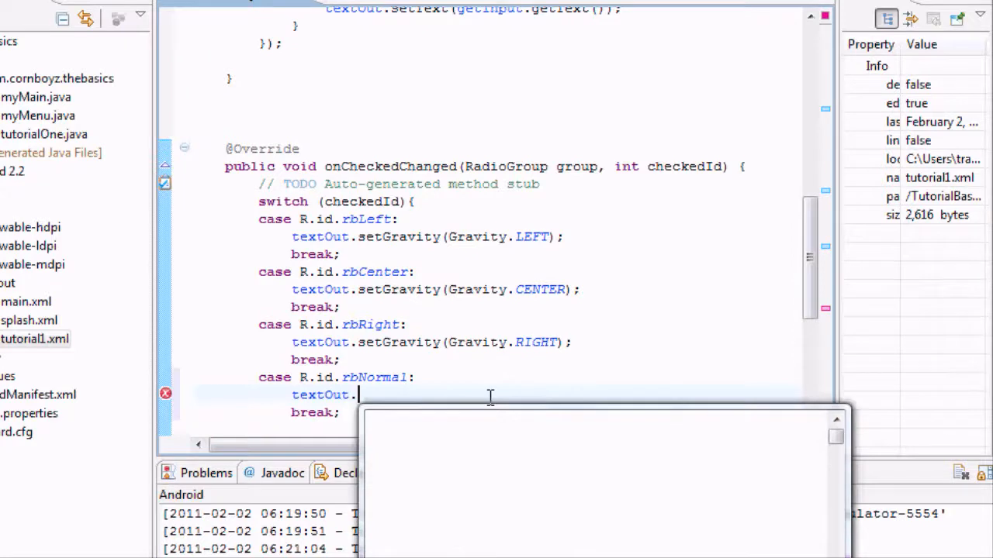
text(.)
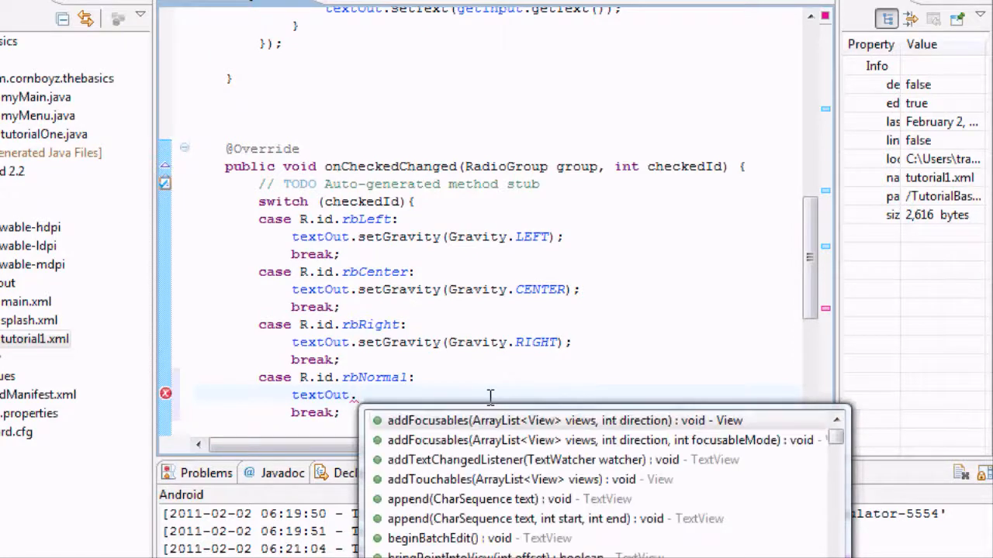
text(s)
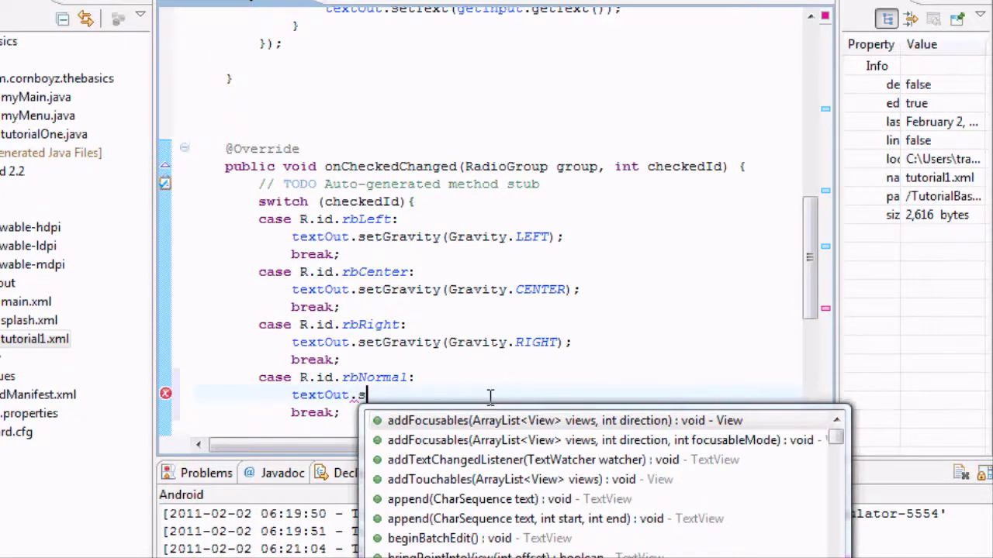
text(et)
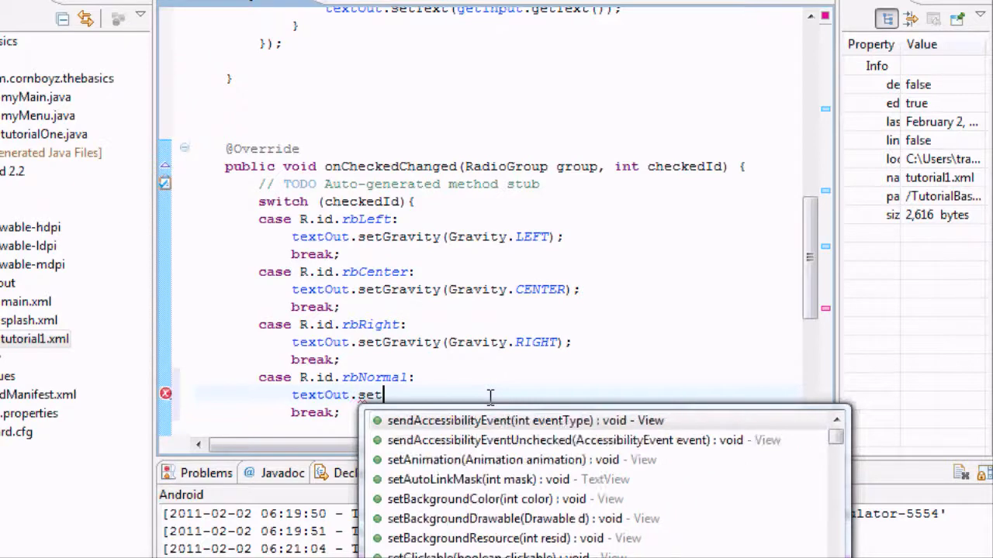
text(Typeface(Typeface.defaultFromStyle(style)
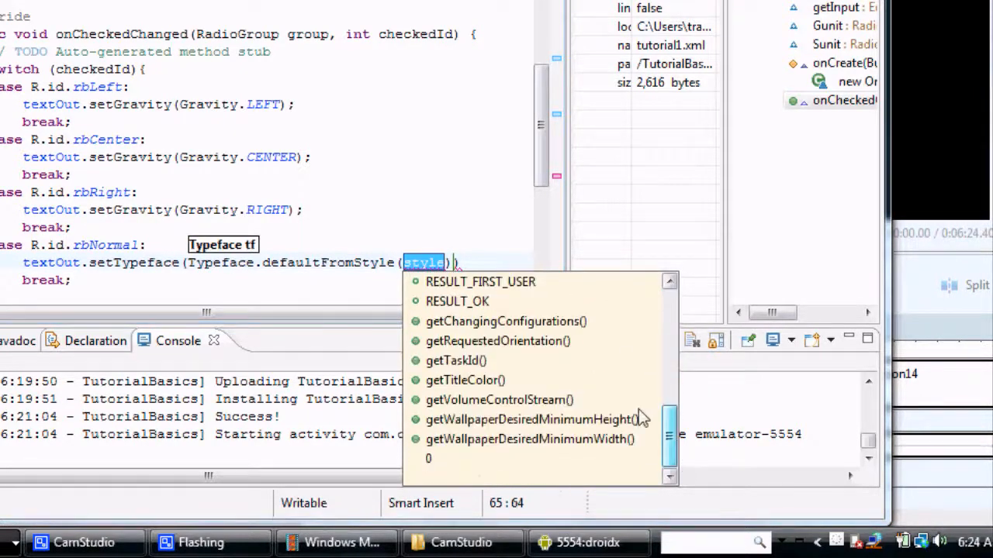
key(Escape)
text(Typeface.)
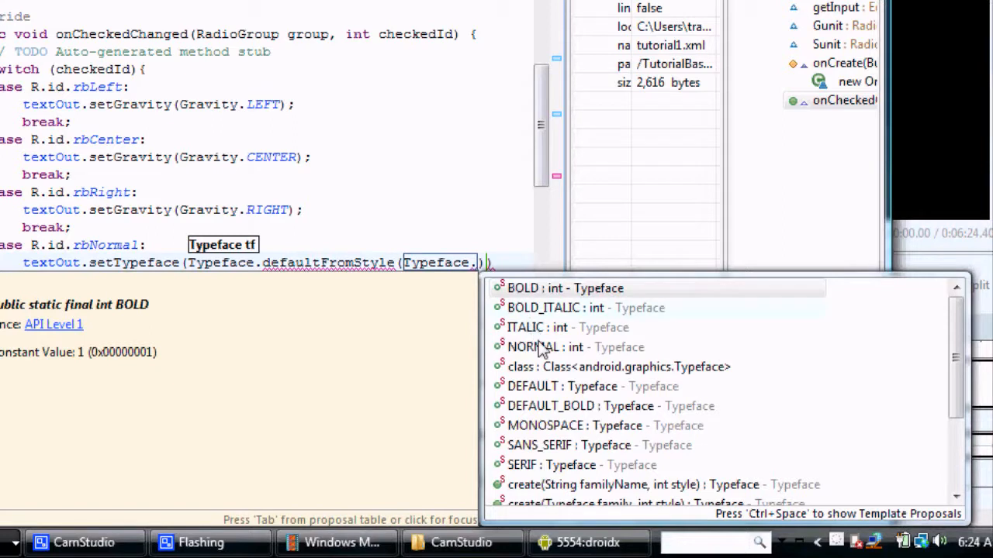
mouse_move(773, 374)
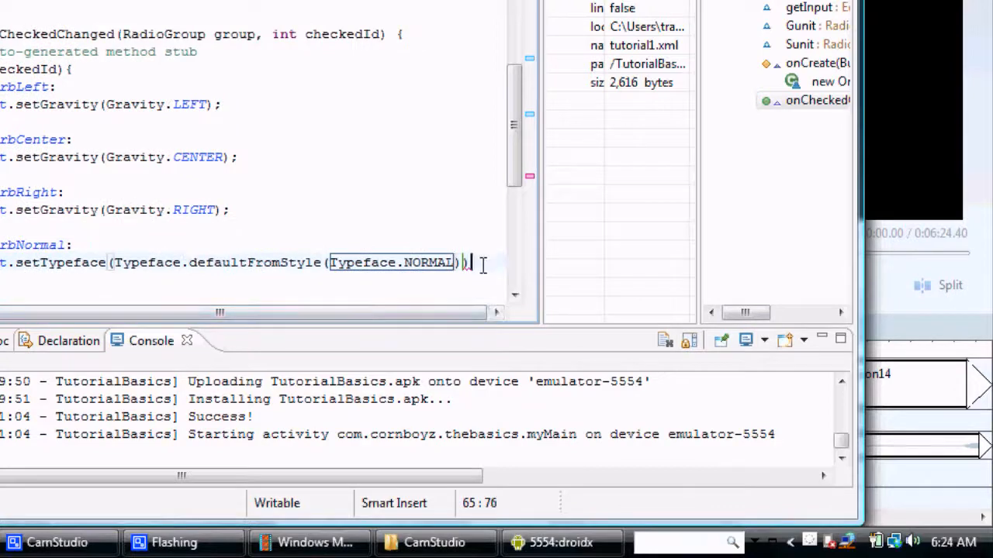
Rename the duplicated cases to rbBold and rbItalics, setting styles BOLD and ITALIC.
text(;)
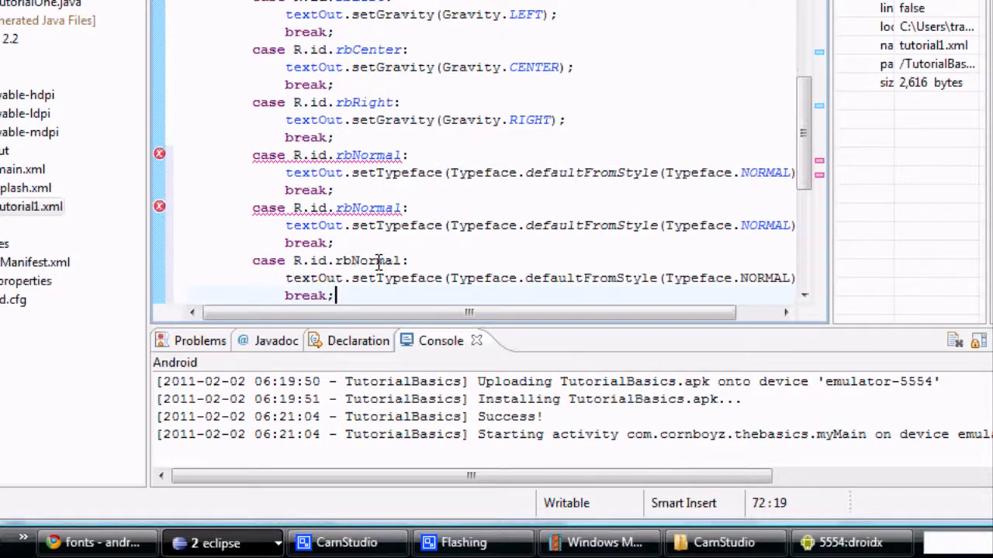
double_click(377, 207)
text(B)
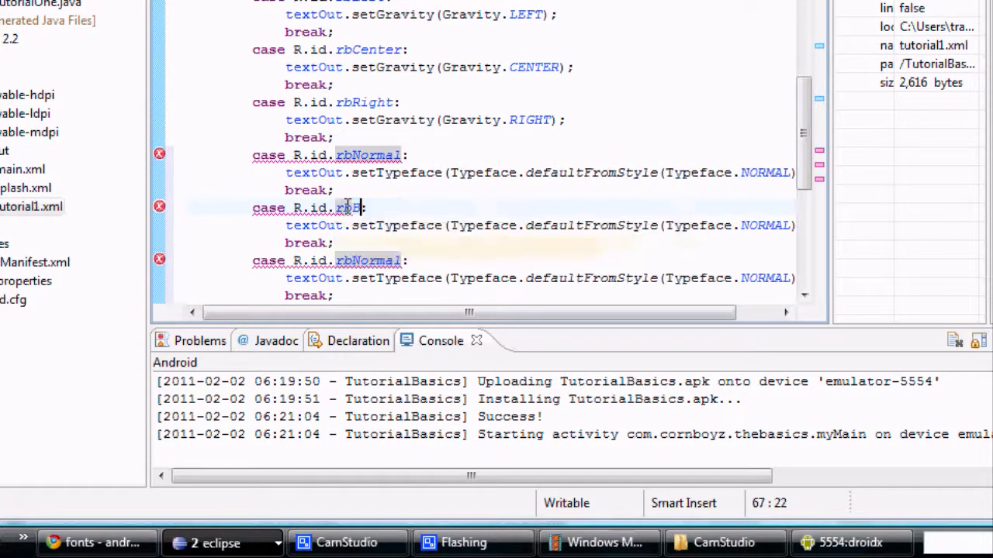
text(old)
click(330, 261)
text(Italics)
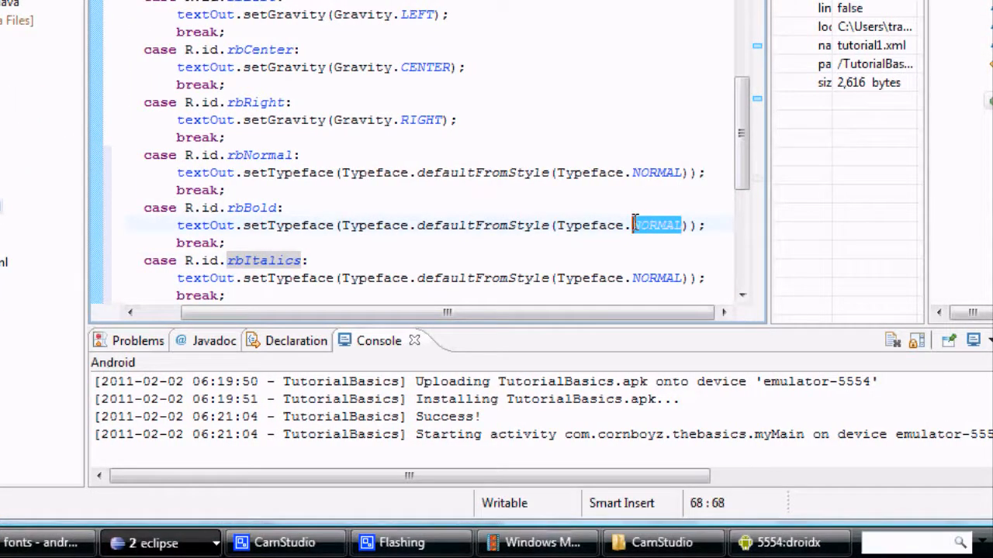
text(BOLD)
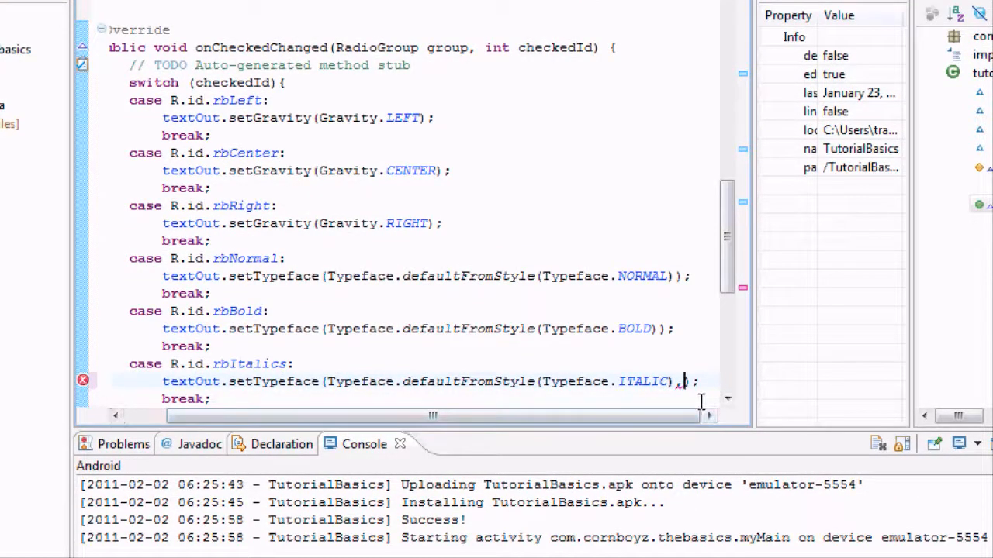
Add a matching Typeface style constant as a second argument to each setTypeface call.
text(Typ)
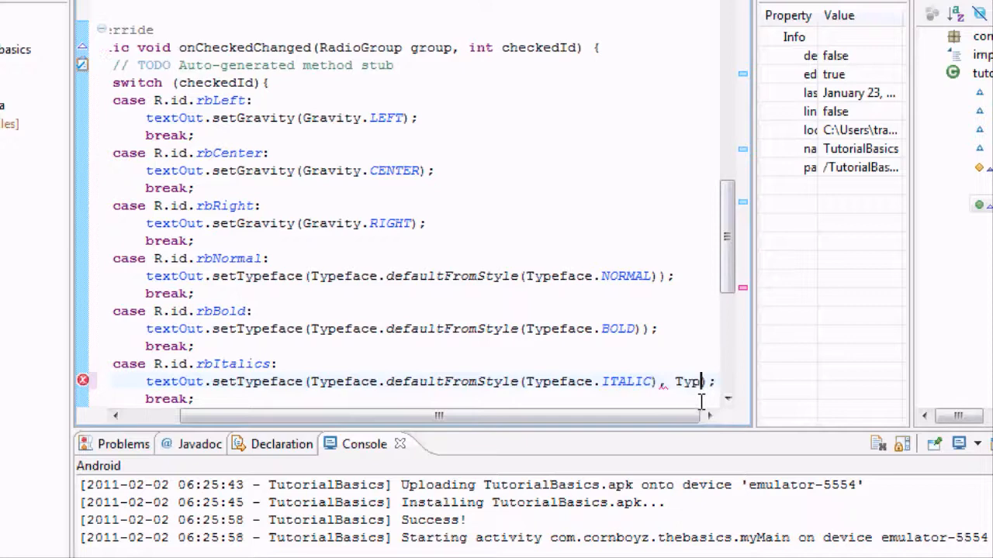
text(face.ITALIC)
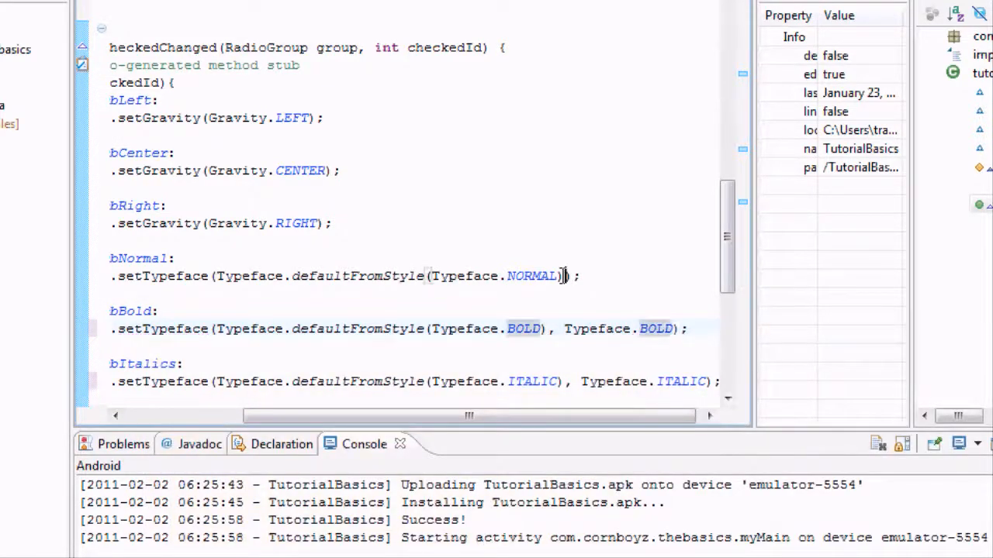
text(,)
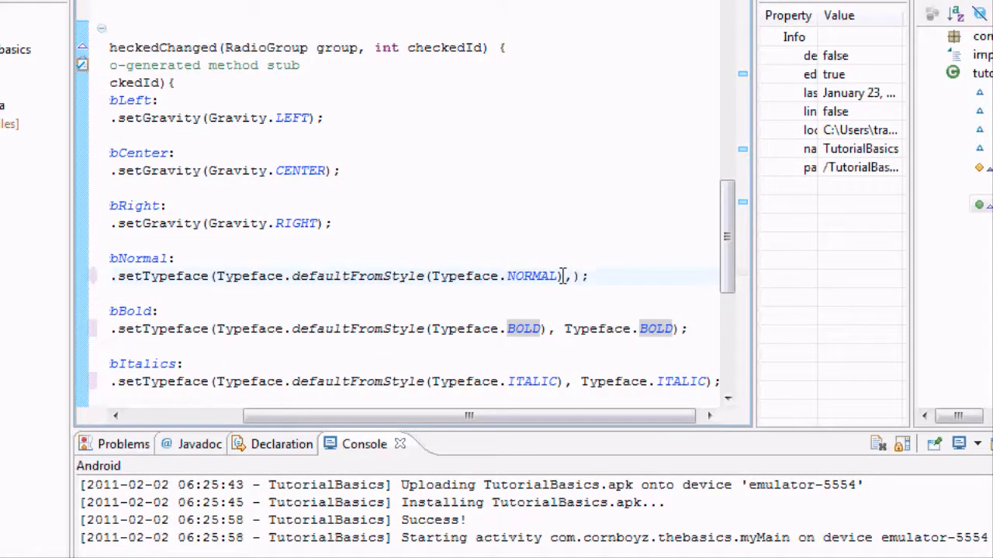
text(Typeface.NORMAL)
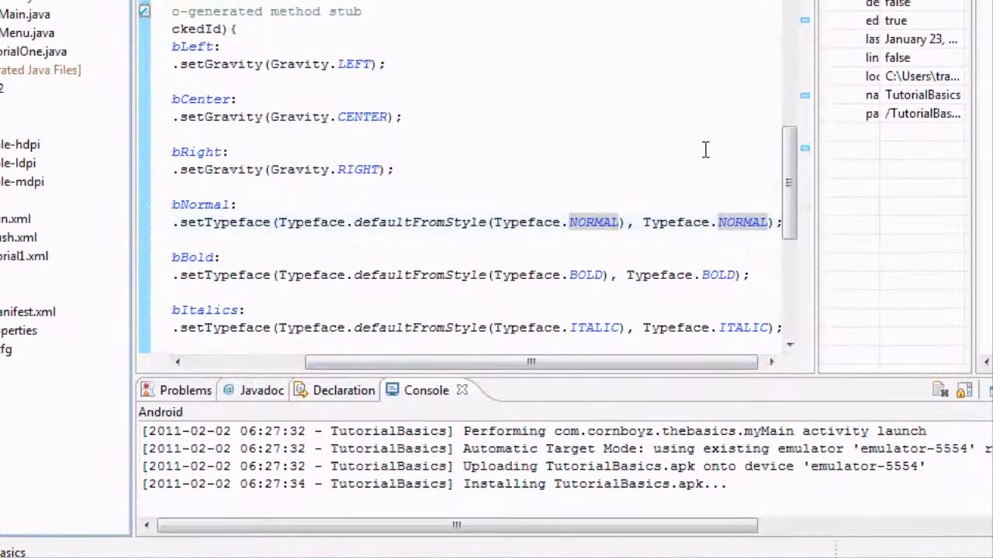
mouse_move(684, 161)
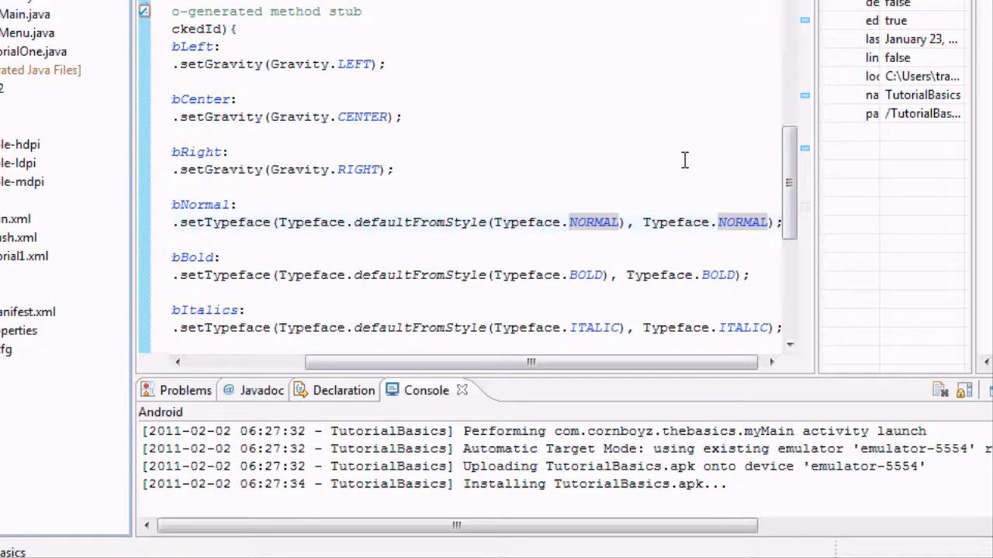